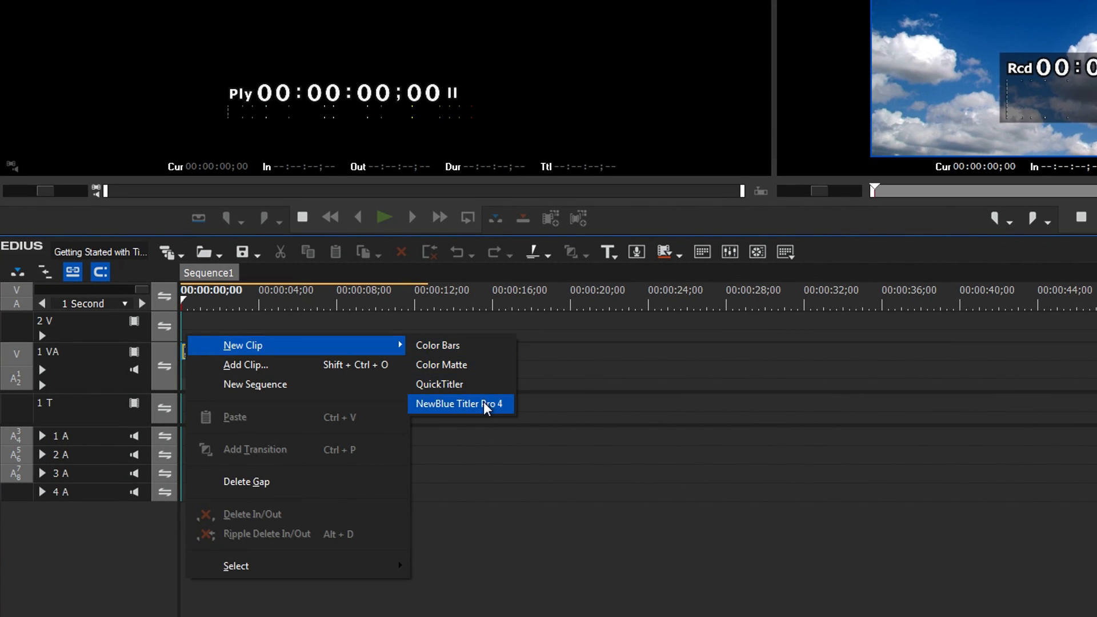
# Create a NewBlue Titler Pro 4 clip on the EDIUS timeline and list the title-creation options
pyautogui.click(460, 403)
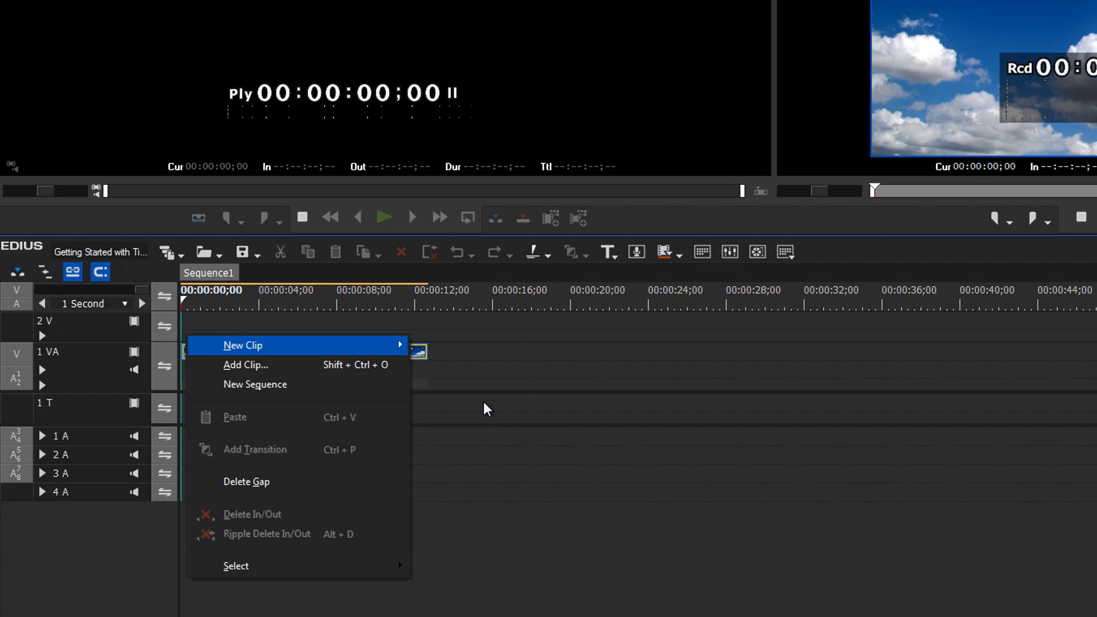
pyautogui.click(243, 345)
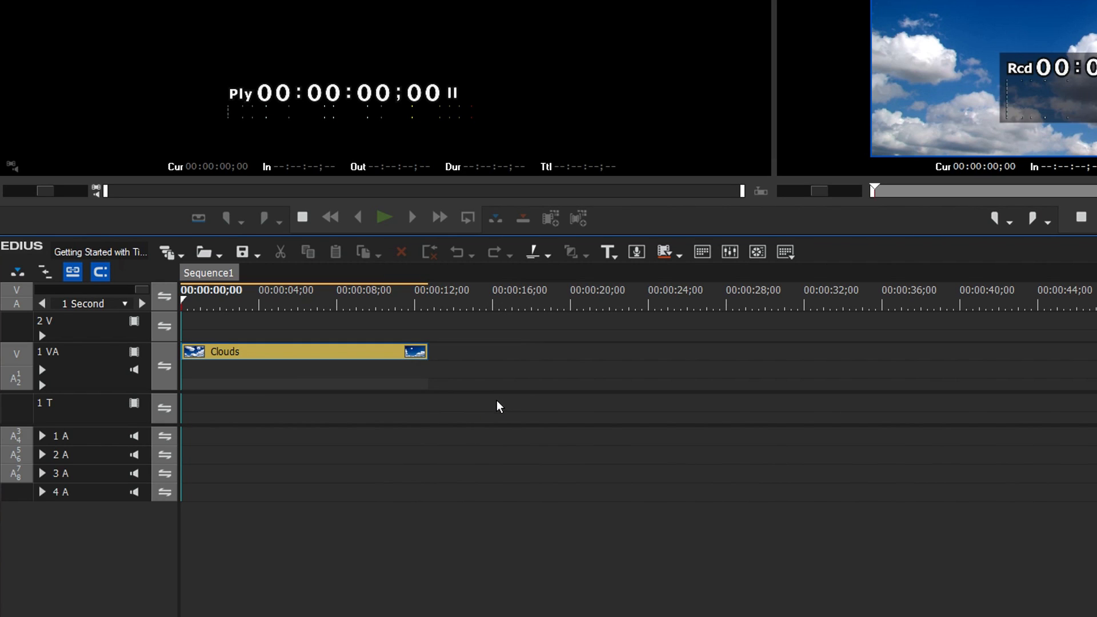
pyautogui.click(606, 252)
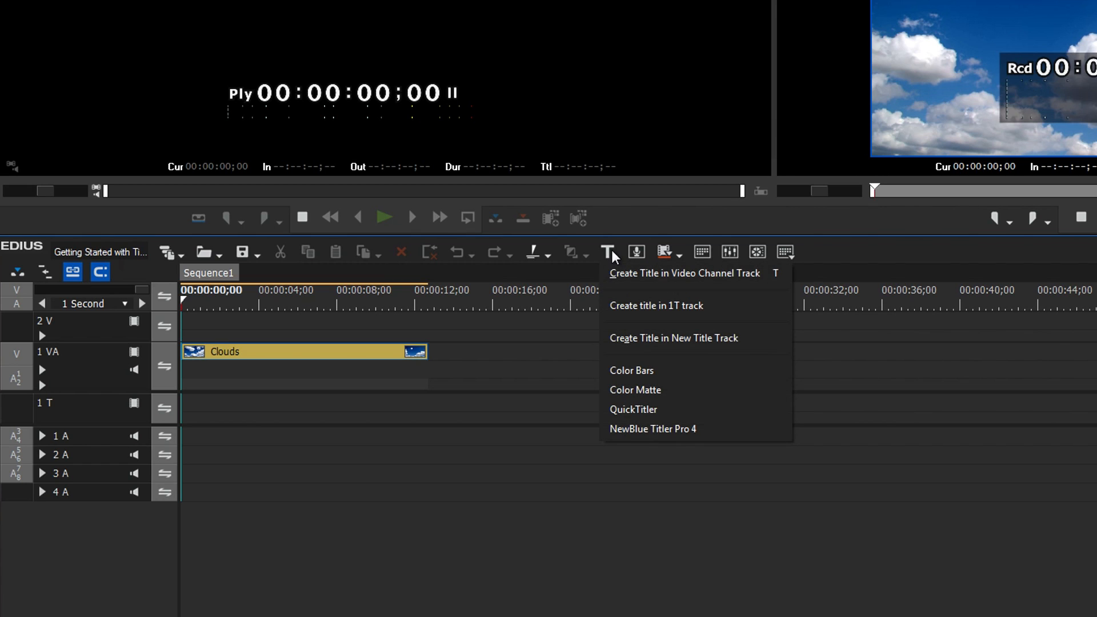
pyautogui.moveTo(663, 422)
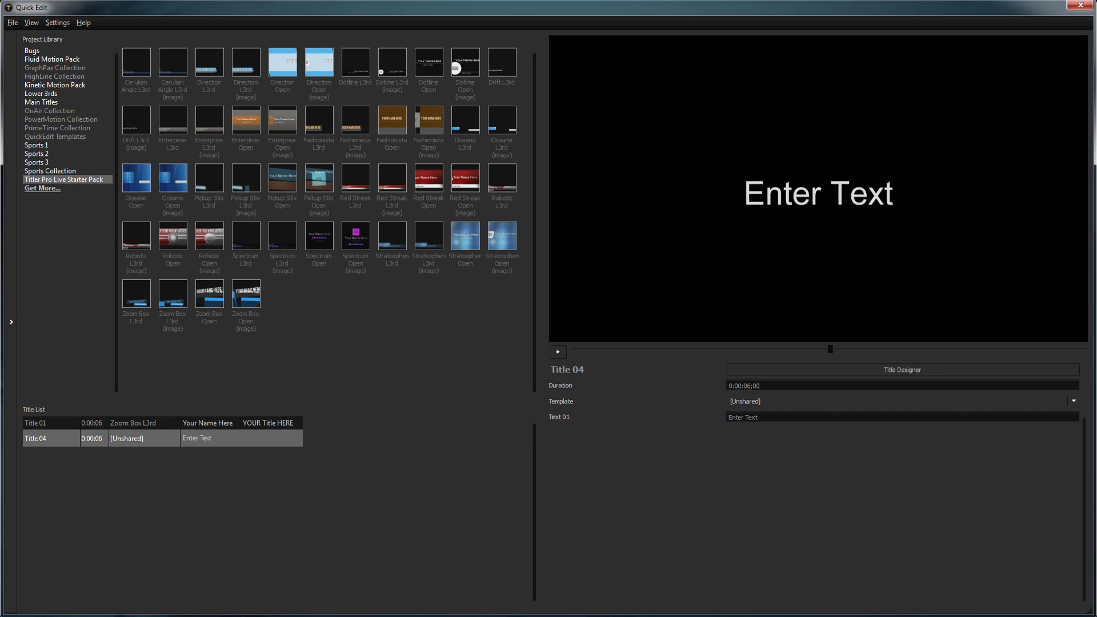
pyautogui.click(902, 369)
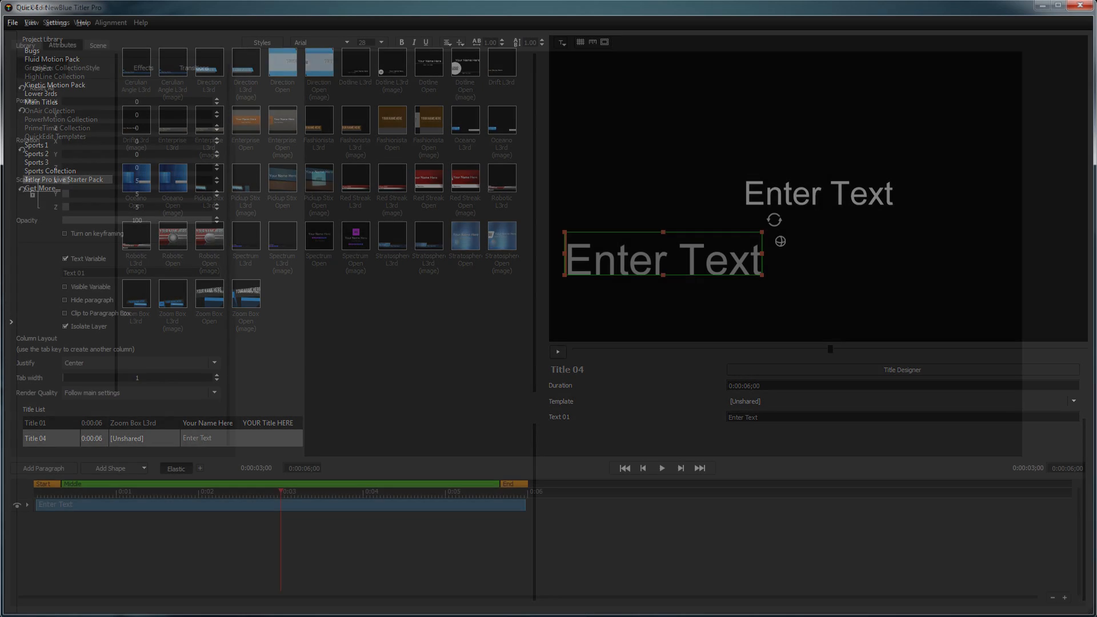
pyautogui.click(56, 45)
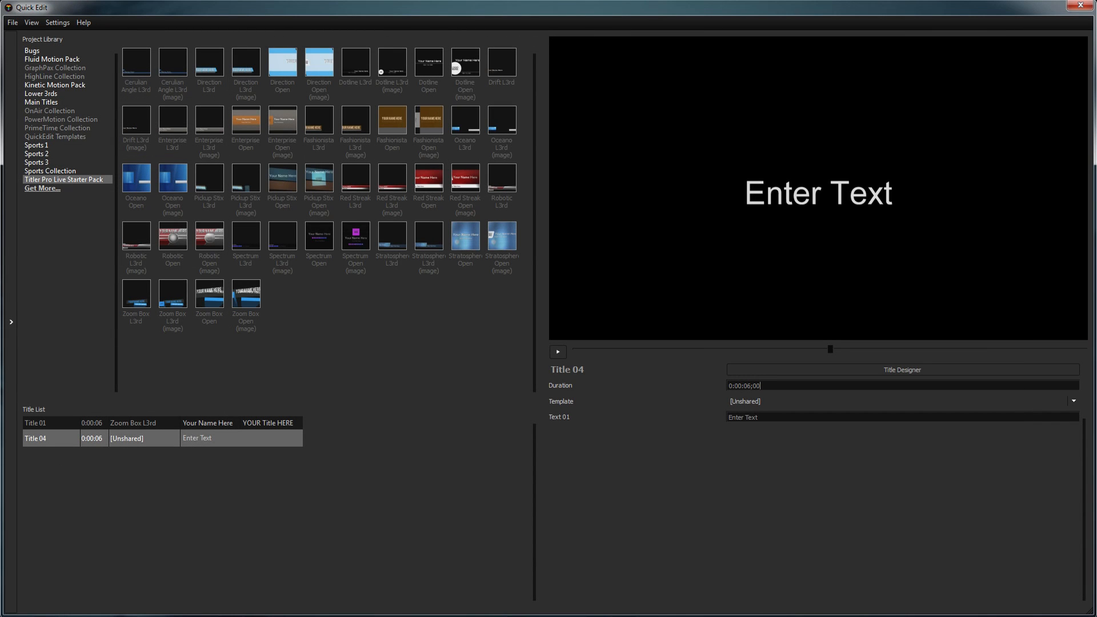
pyautogui.click(64, 27)
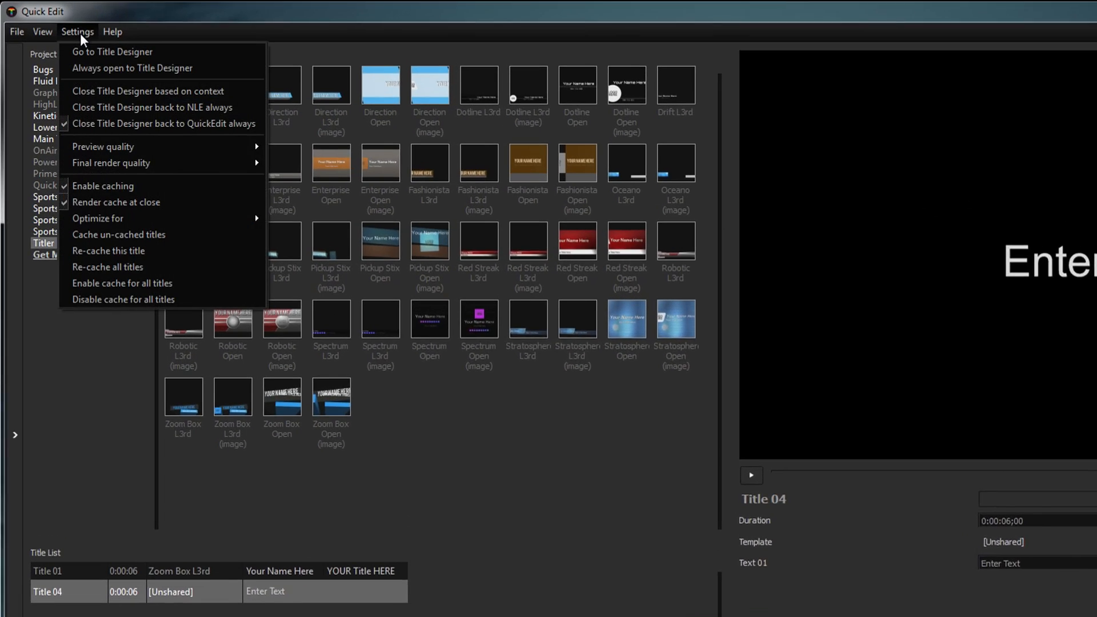
pyautogui.click(111, 51)
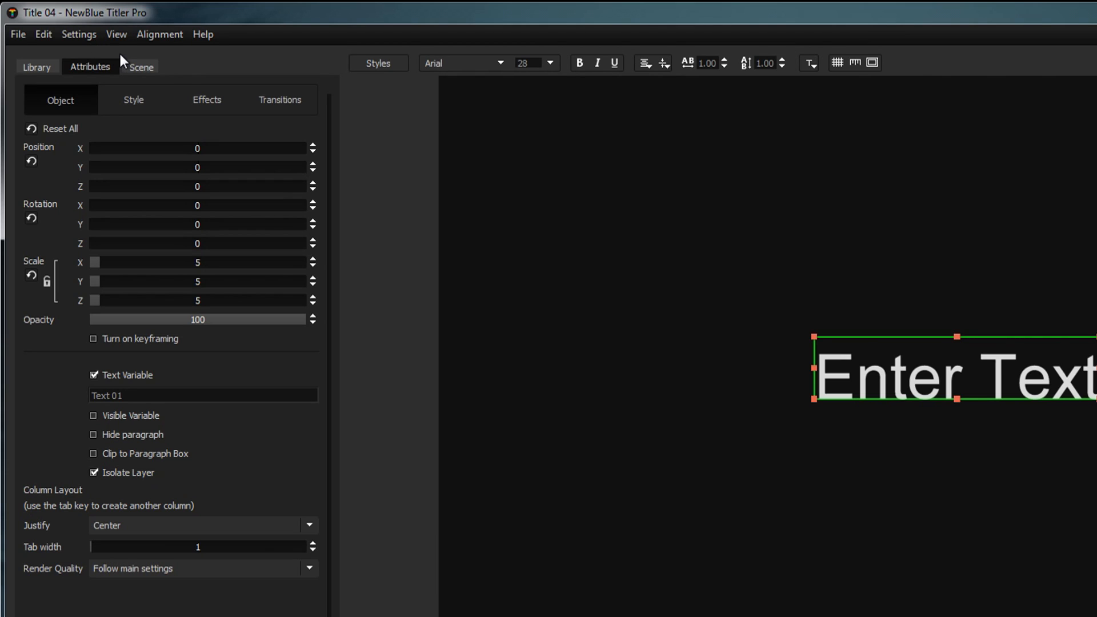
pyautogui.click(77, 34)
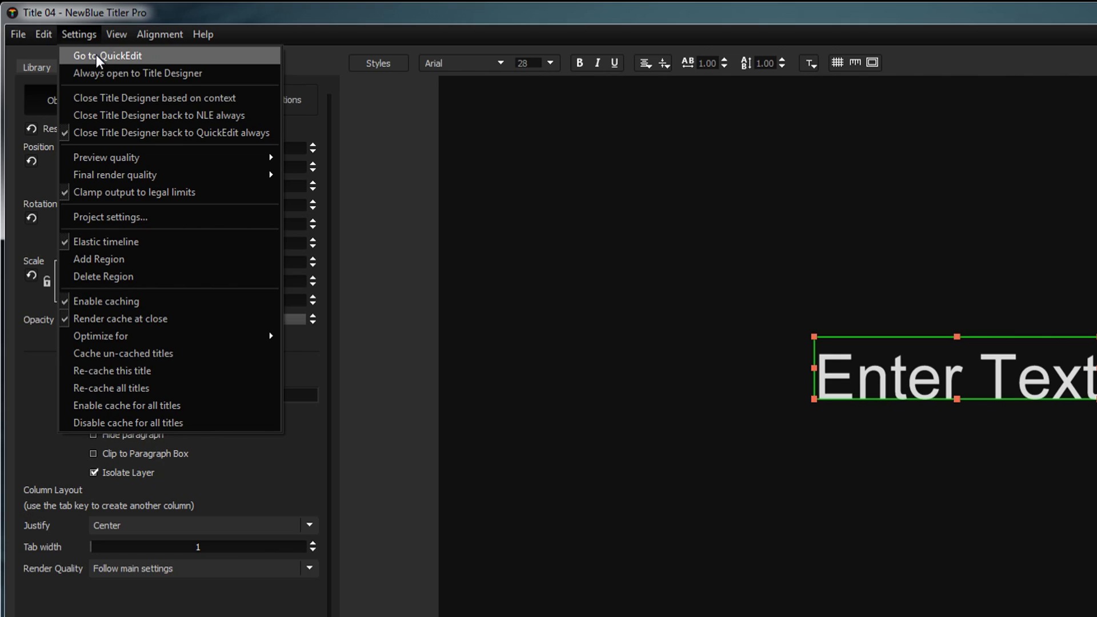
pyautogui.click(109, 57)
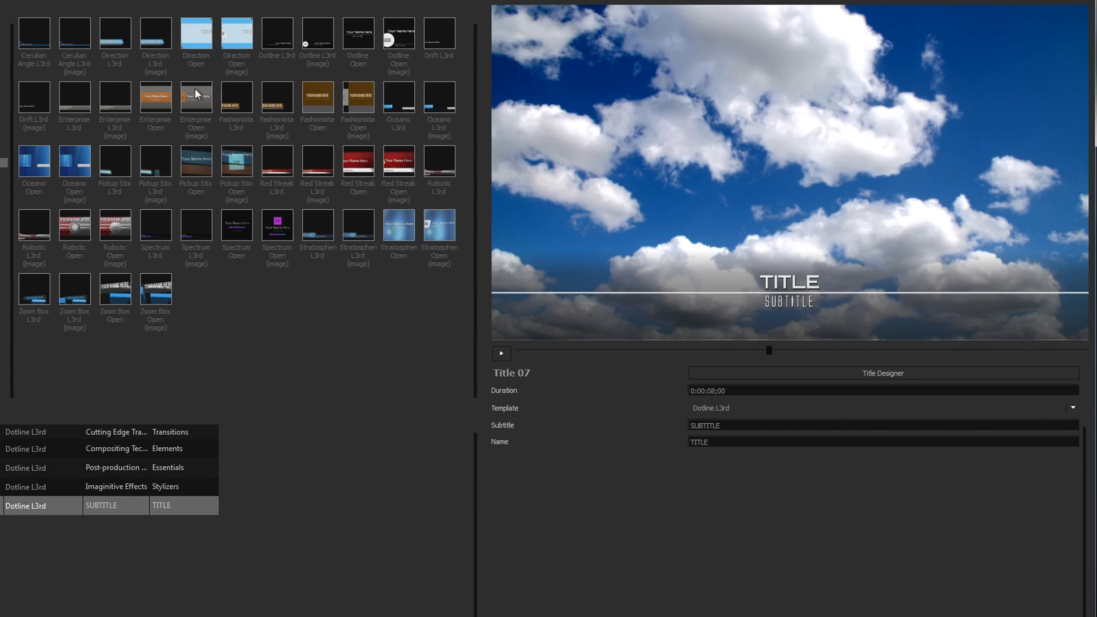
pyautogui.moveTo(239, 272)
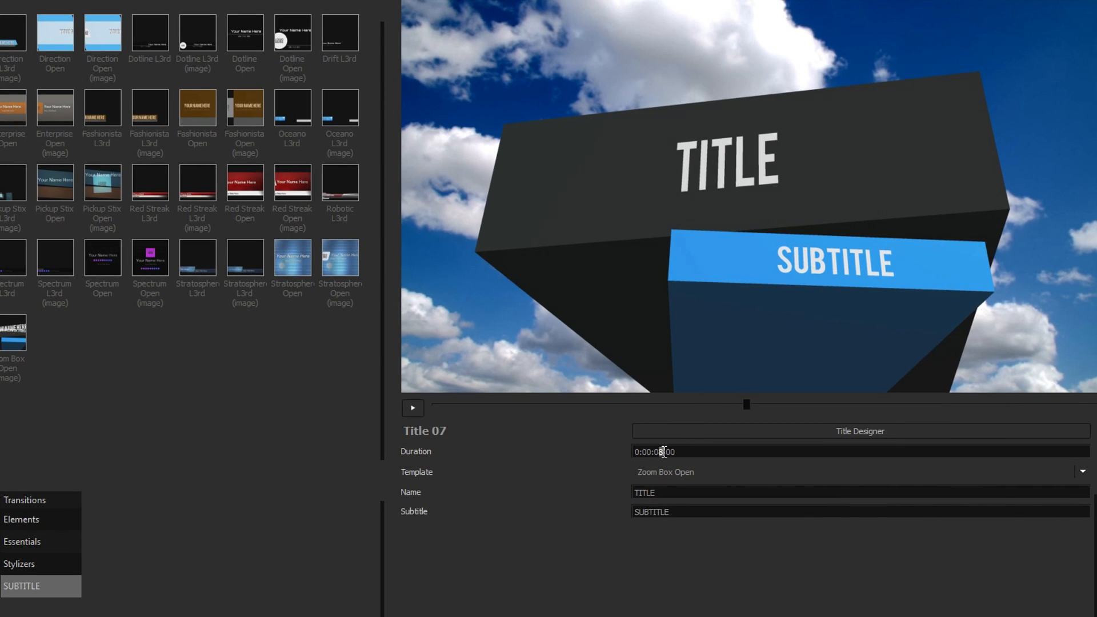
# Apply the Zoom Box L3rd (Custom) template to Title 07
pyautogui.click(1080, 471)
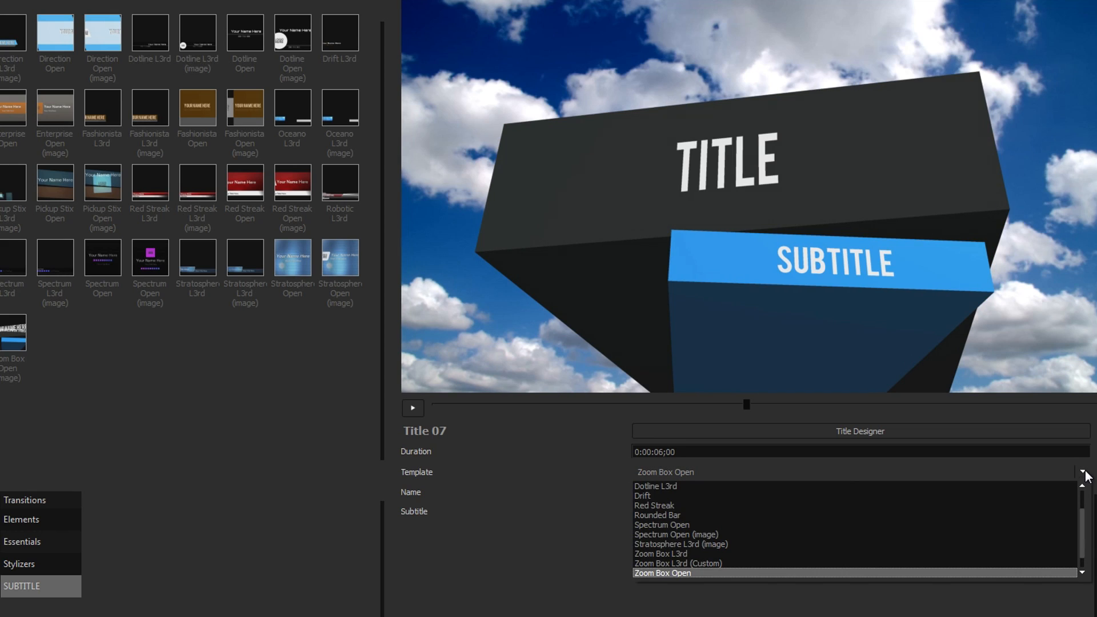
pyautogui.click(679, 563)
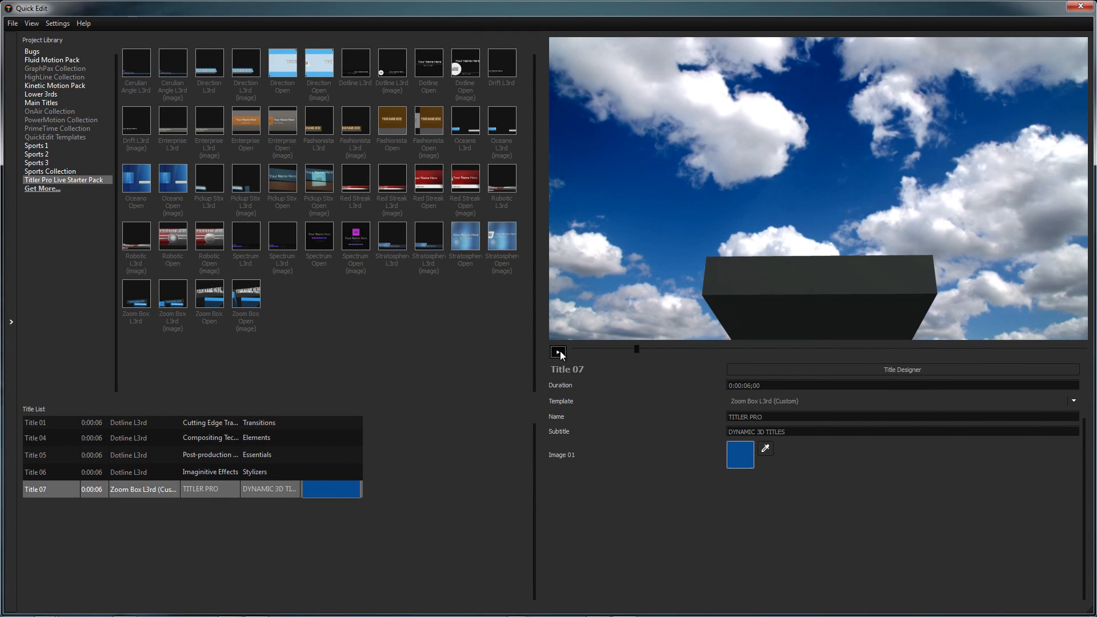
# Preview the Title 07 animation, then open it in the full Title Designer
pyautogui.click(557, 351)
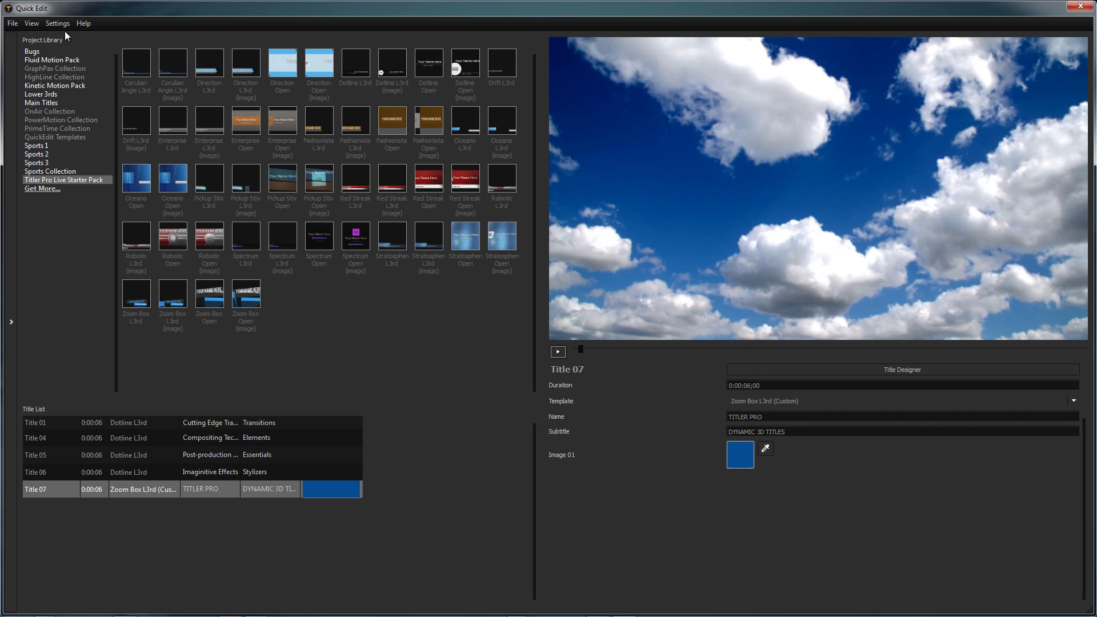
pyautogui.click(60, 24)
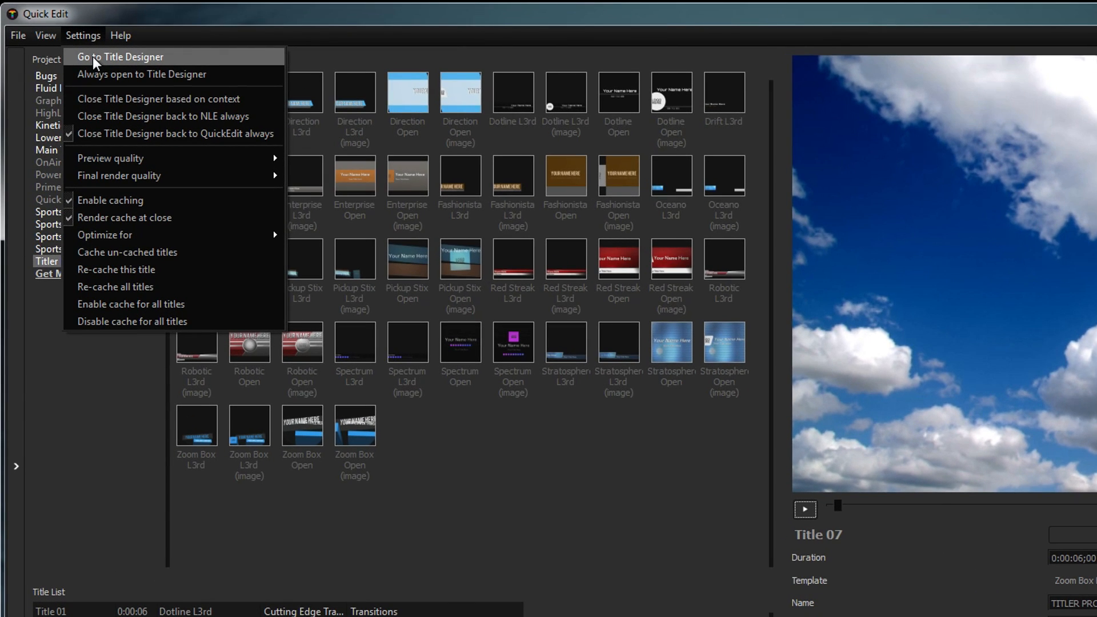
pyautogui.click(120, 57)
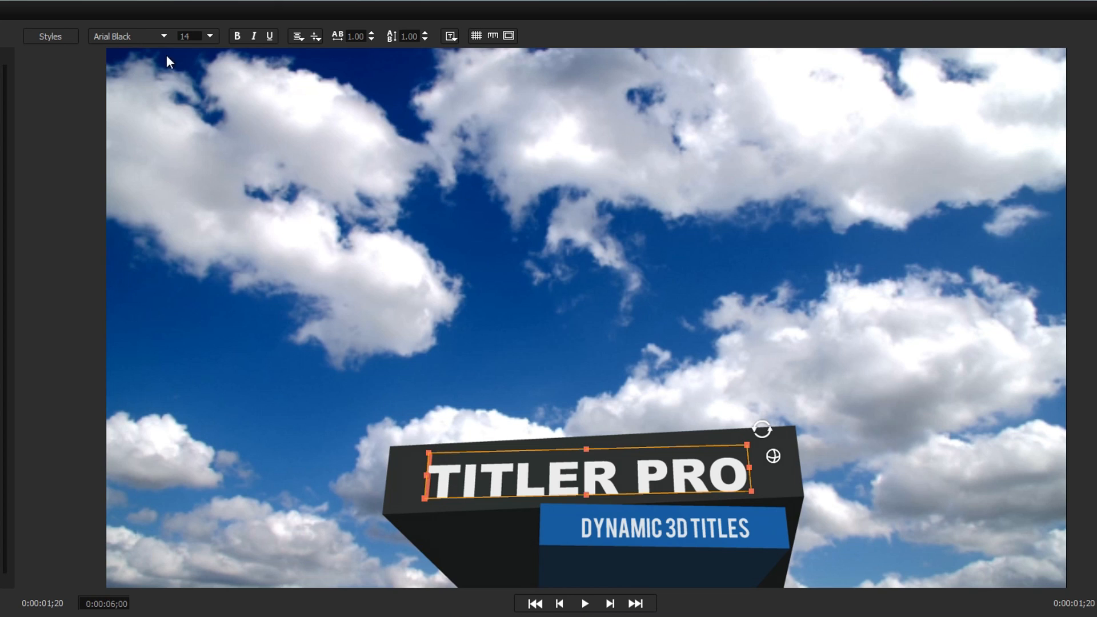
# Set TITLER PRO in Bebas with 1.05 tracking and 1.10 line spacing, and show the grid
pyautogui.click(161, 36)
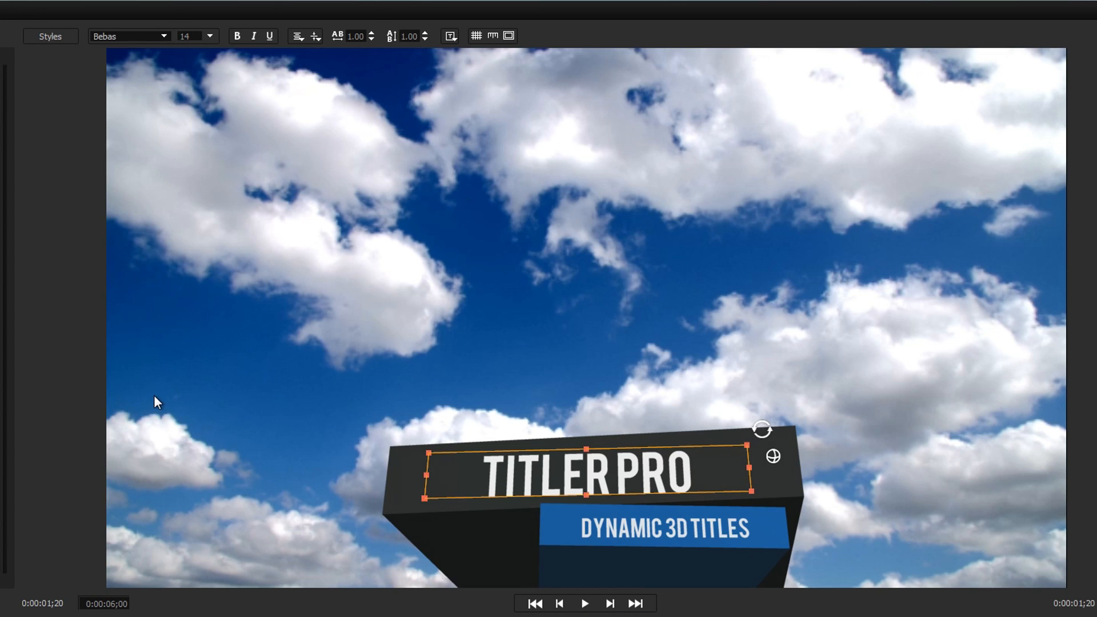
pyautogui.moveTo(242, 95)
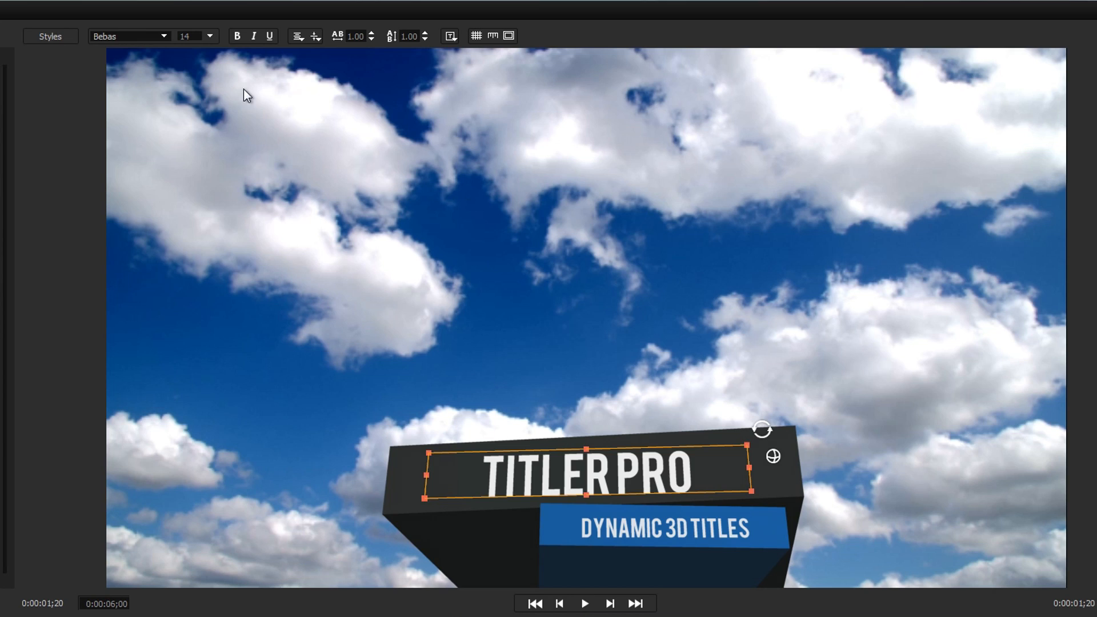
pyautogui.click(375, 36)
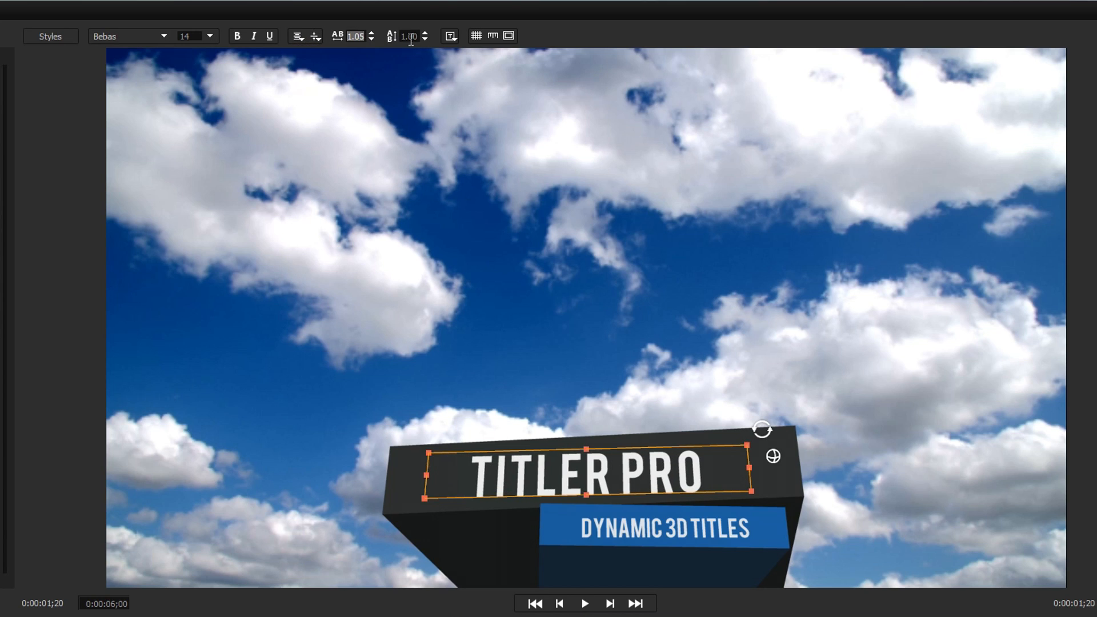
pyautogui.click(427, 33)
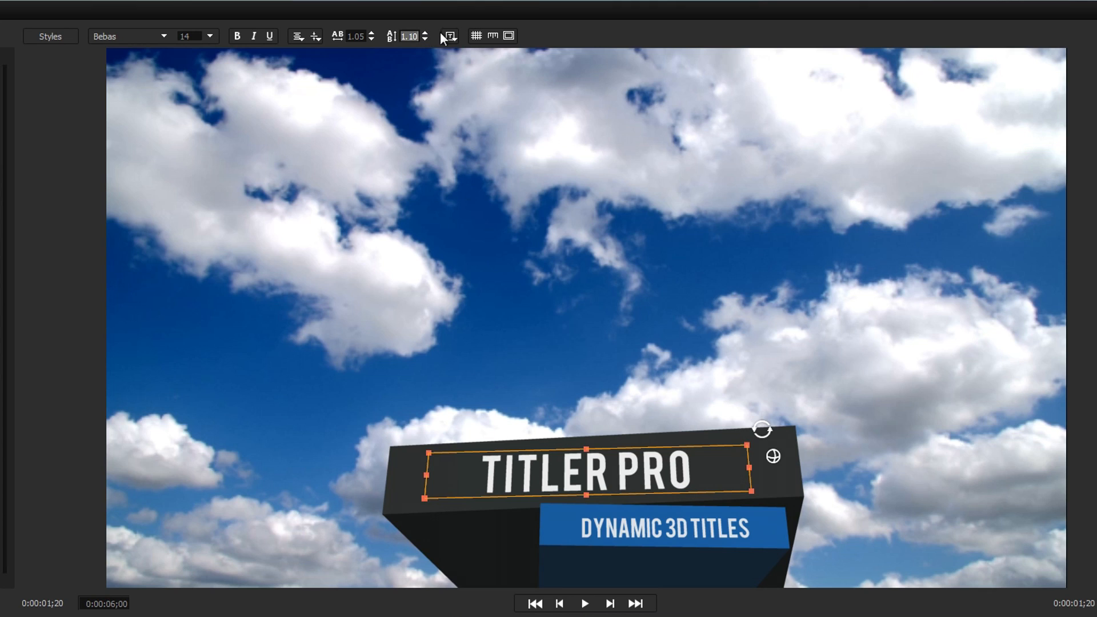
pyautogui.moveTo(450, 36)
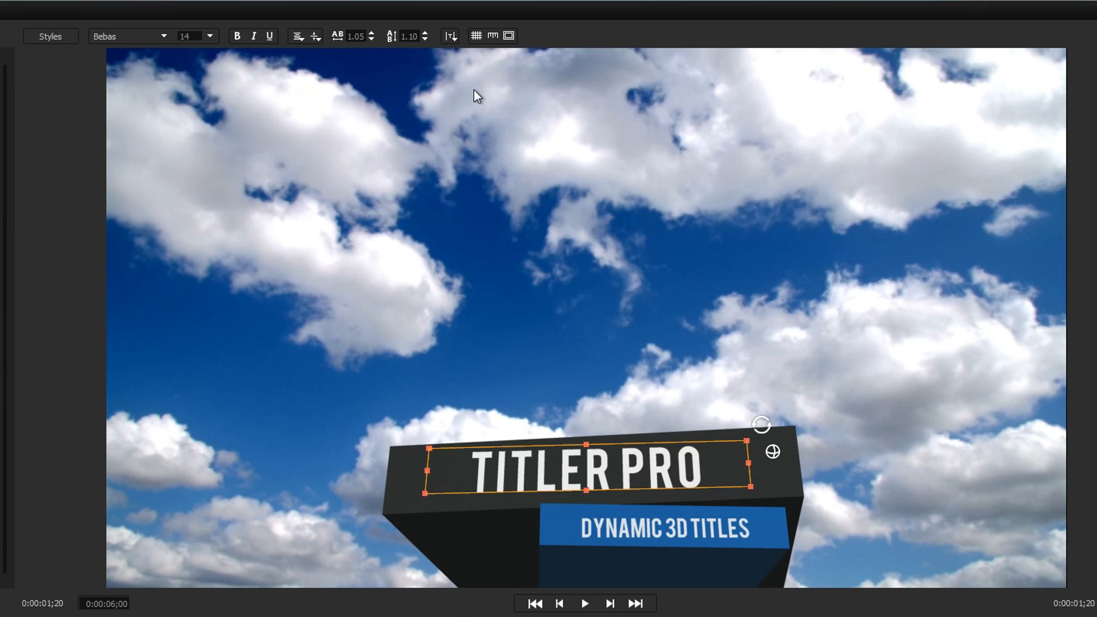
pyautogui.click(476, 36)
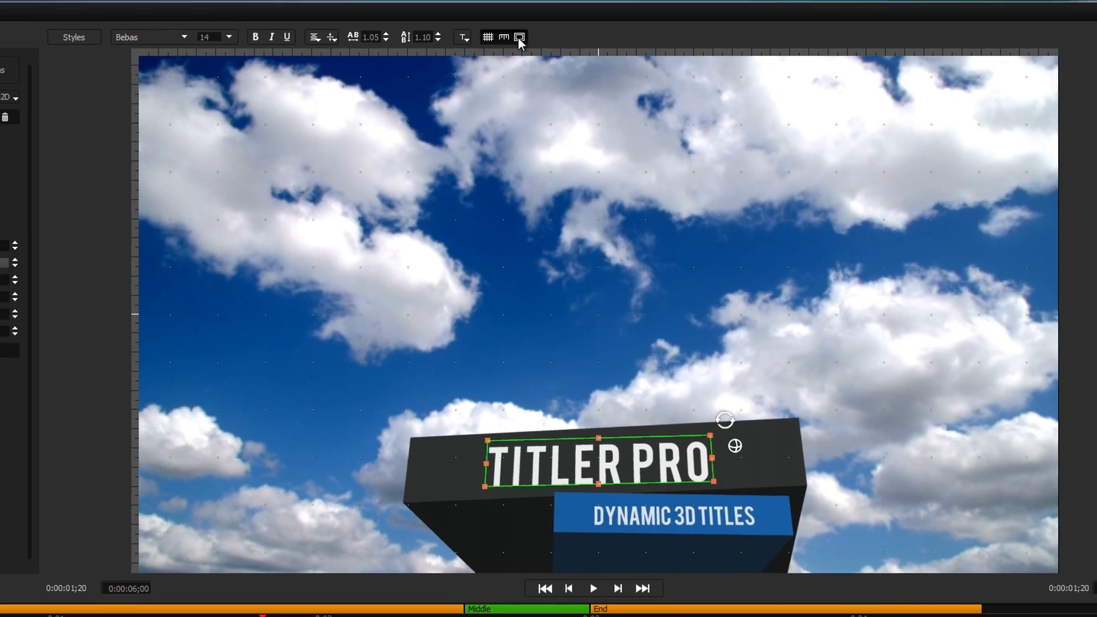
pyautogui.click(76, 23)
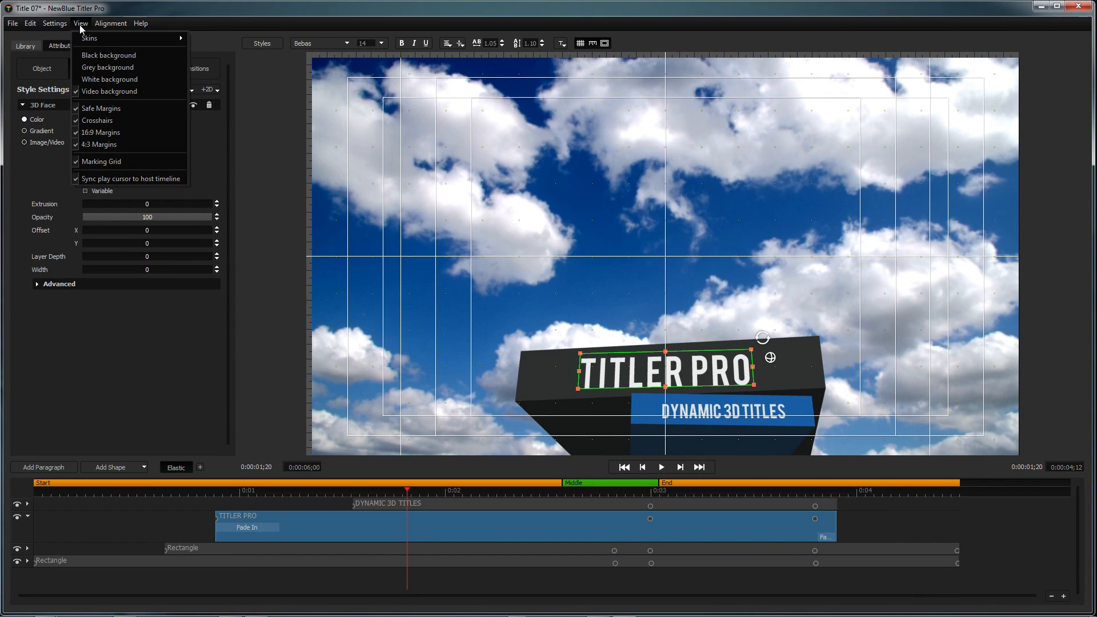
pyautogui.click(97, 120)
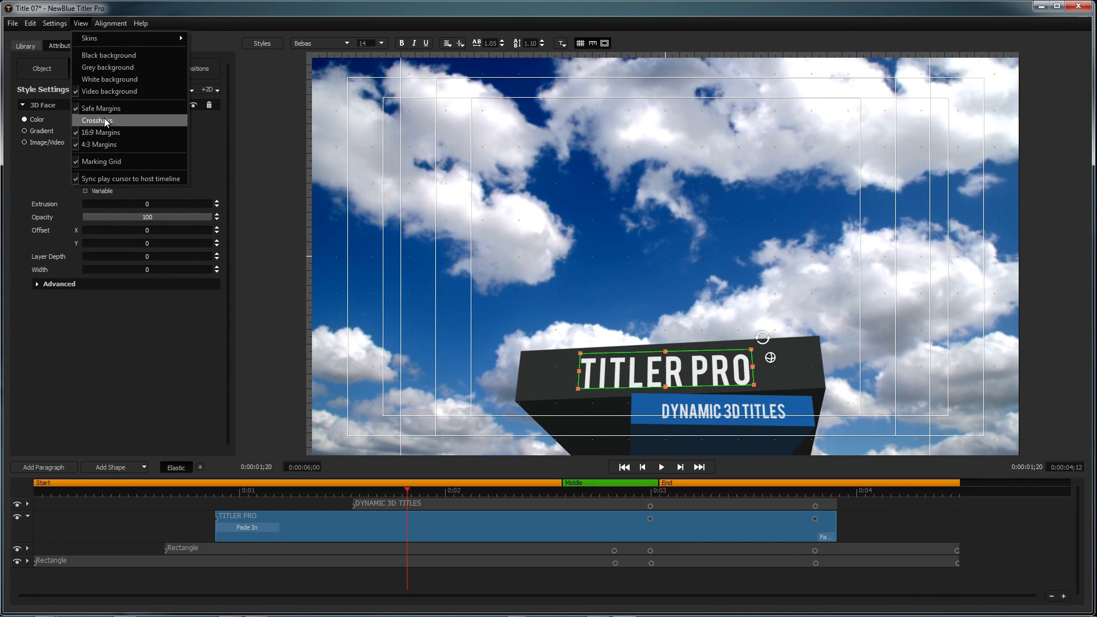
pyautogui.click(96, 121)
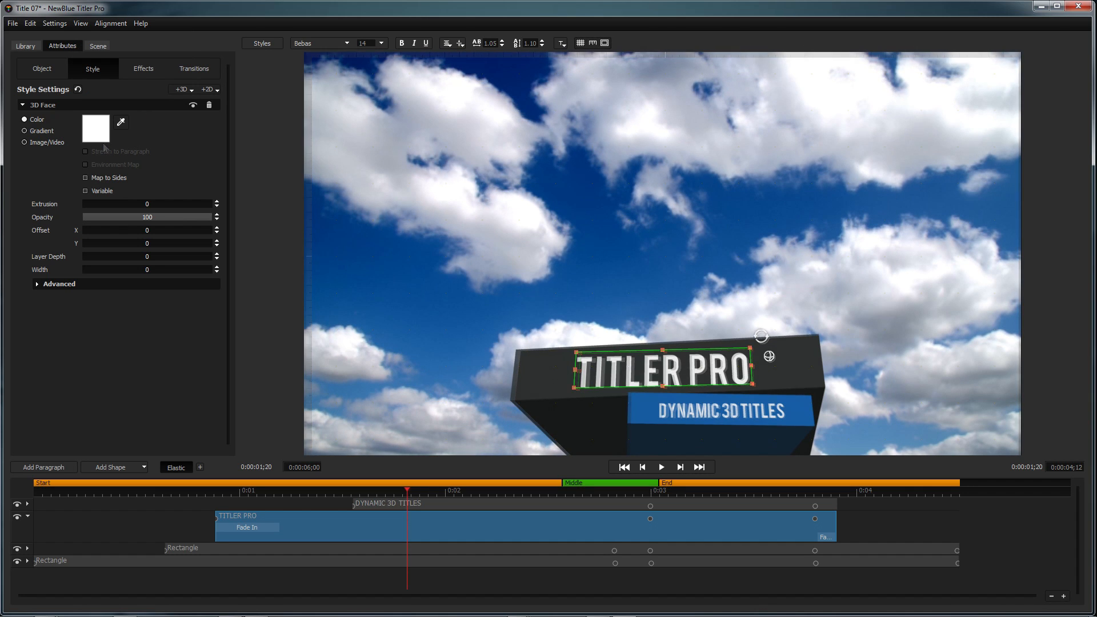
pyautogui.click(134, 24)
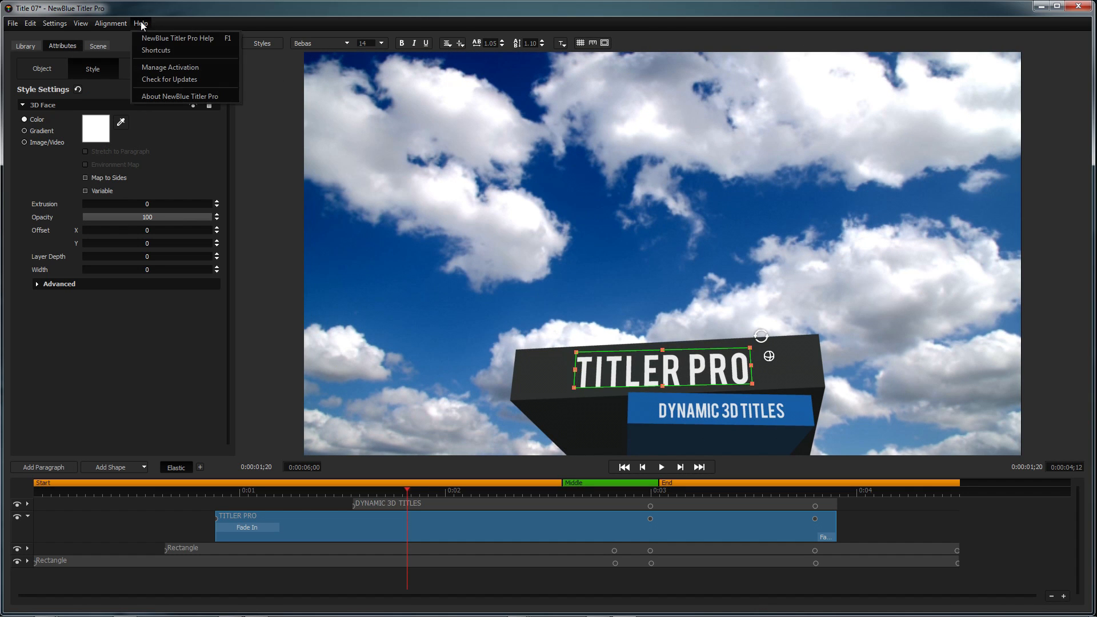
pyautogui.click(159, 51)
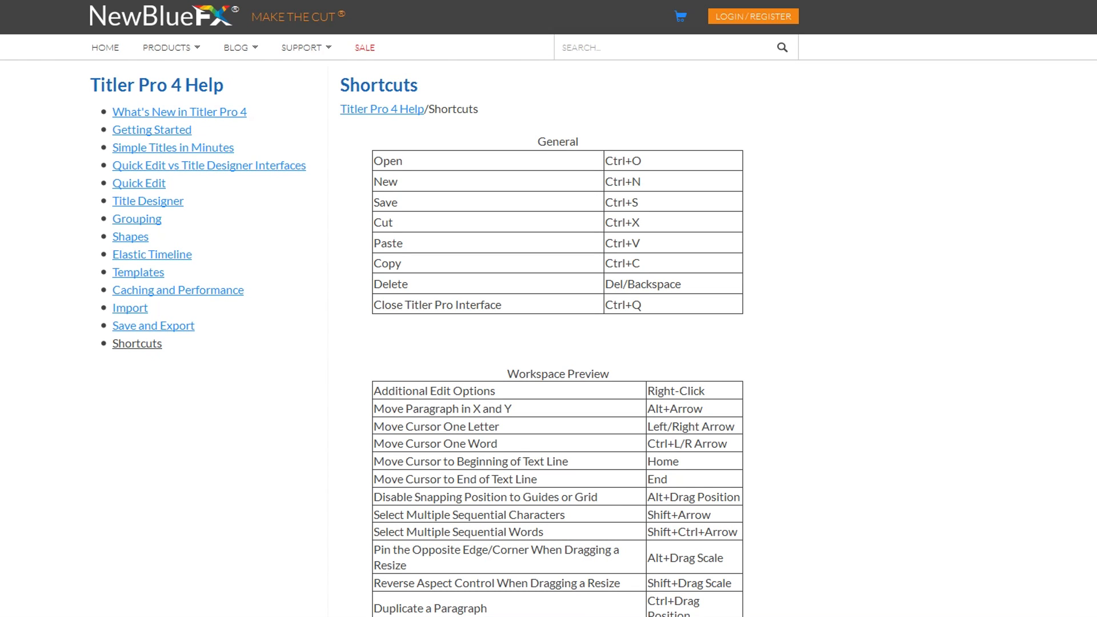
pyautogui.scroll(-3)
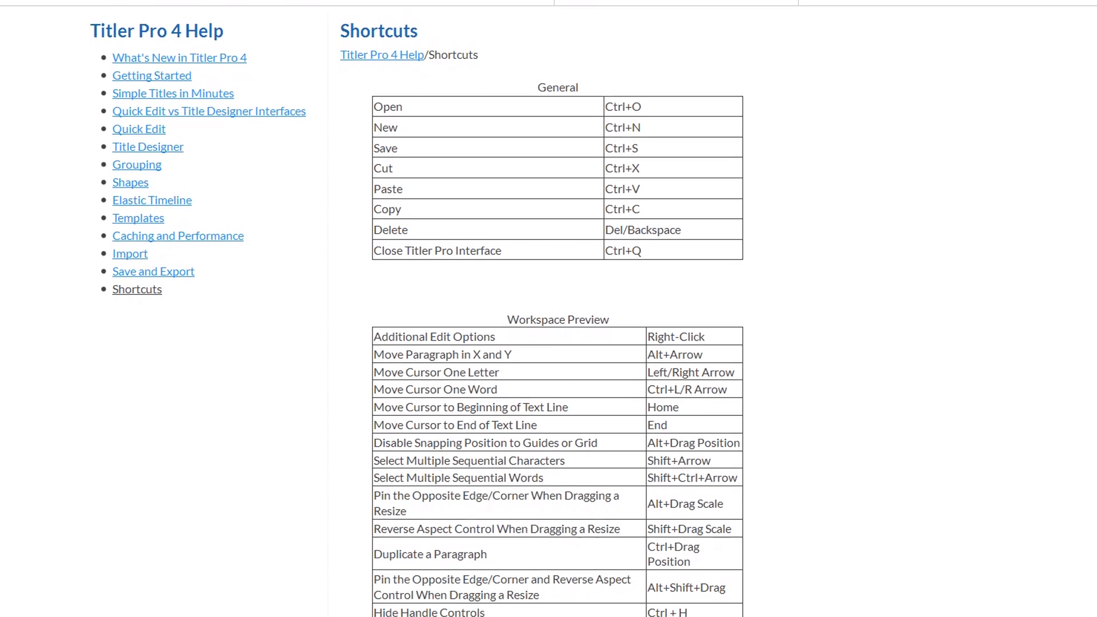
pyautogui.scroll(-3)
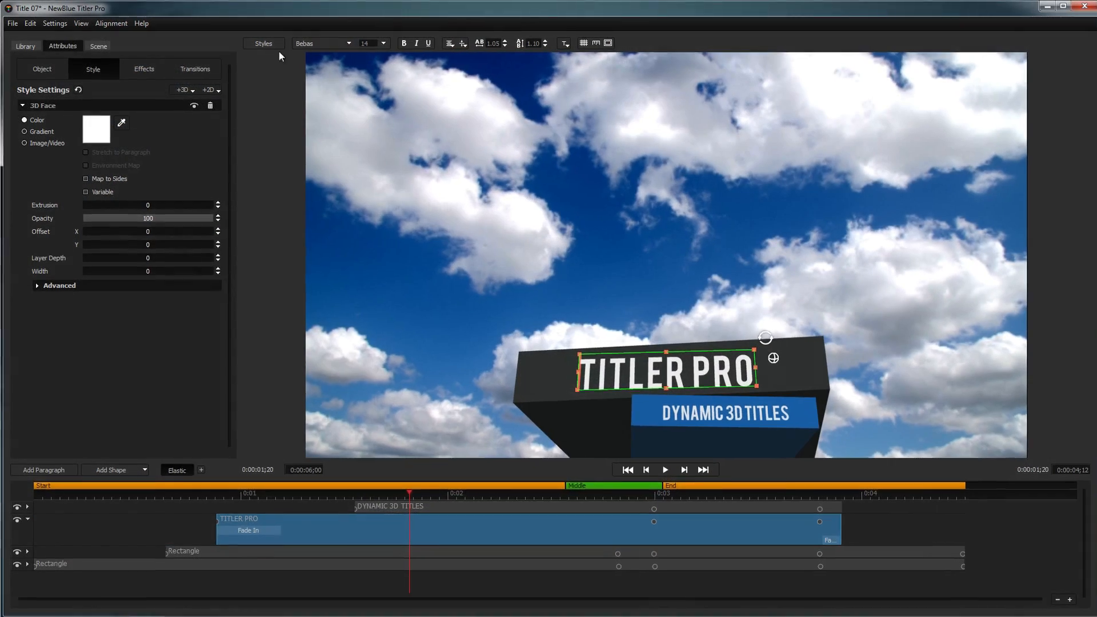
# Open the Library, preview a Cinematic style, and list the Basic styles
pyautogui.click(20, 45)
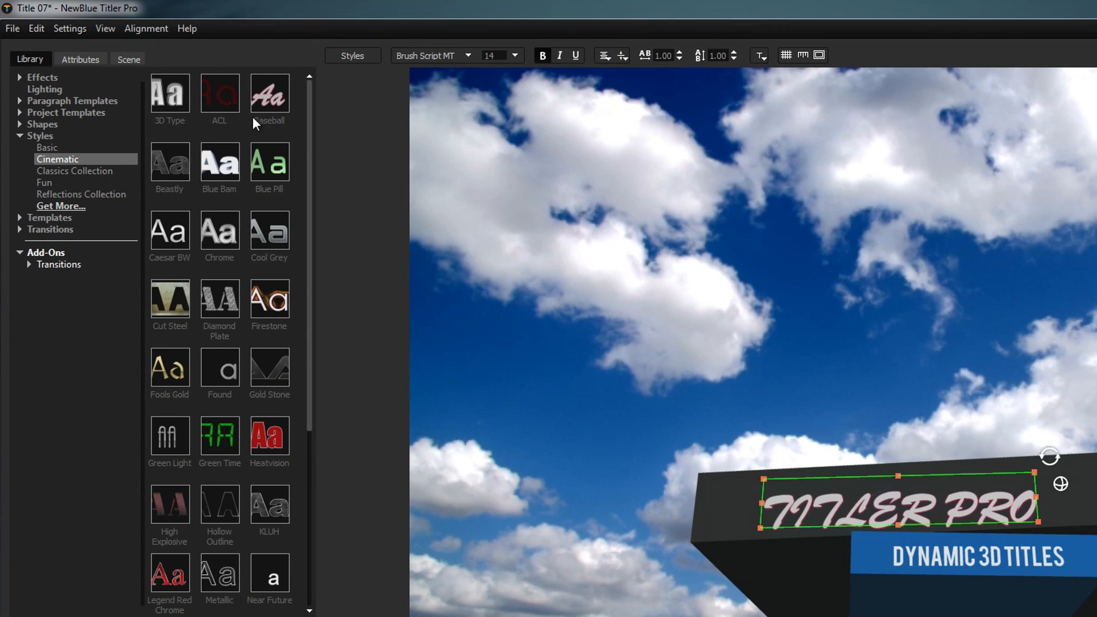
pyautogui.click(220, 162)
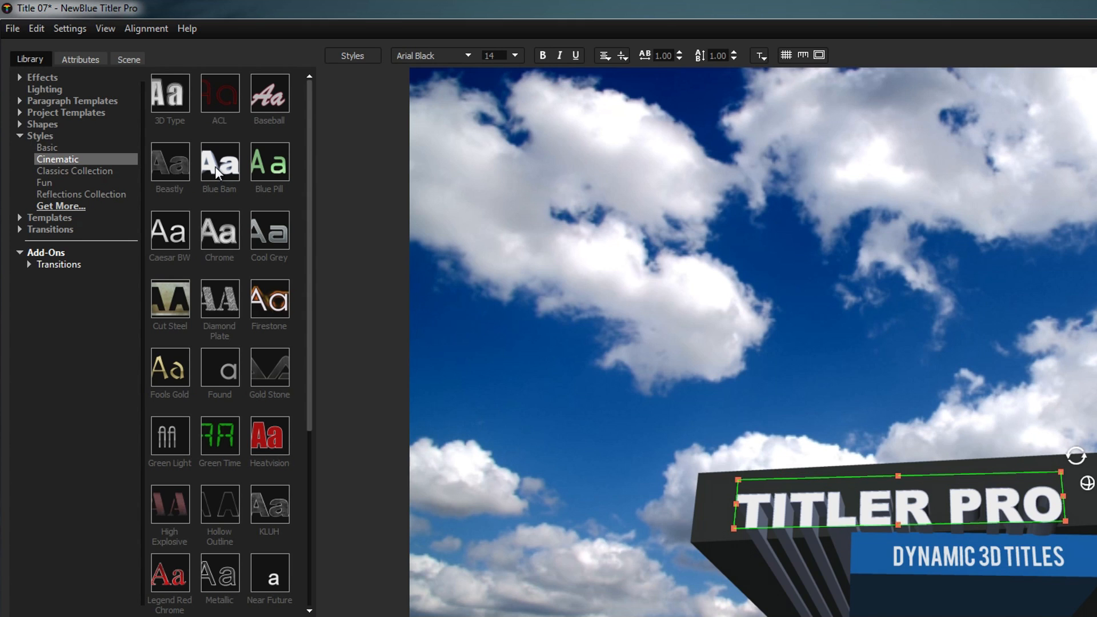
pyautogui.click(38, 147)
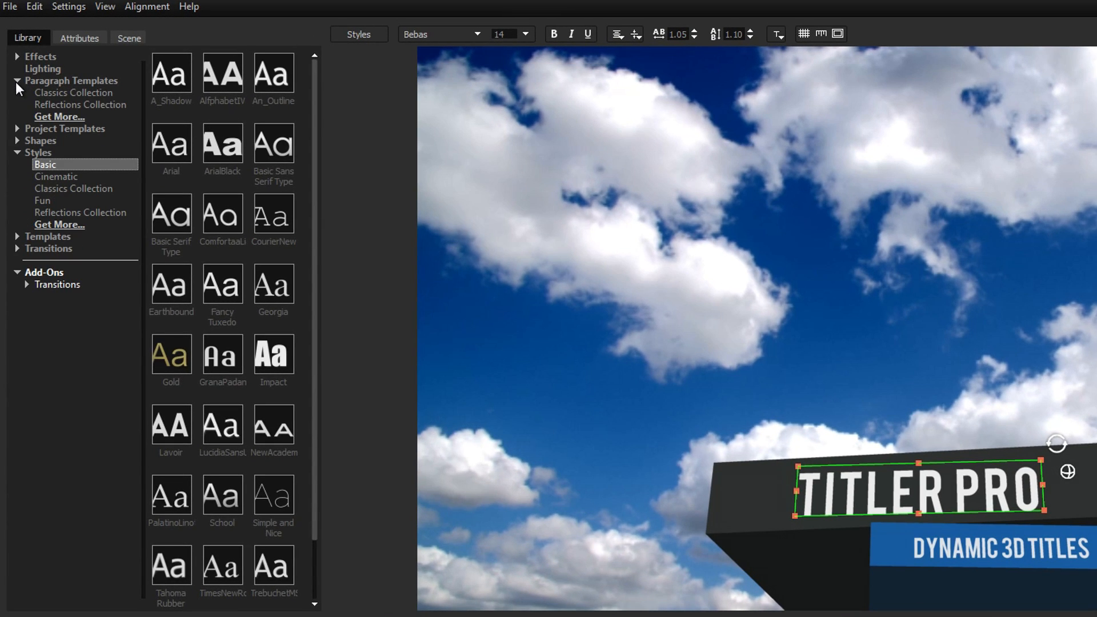
# Browse the Paragraph and Project Templates, then bring up the transitions list
pyautogui.click(66, 80)
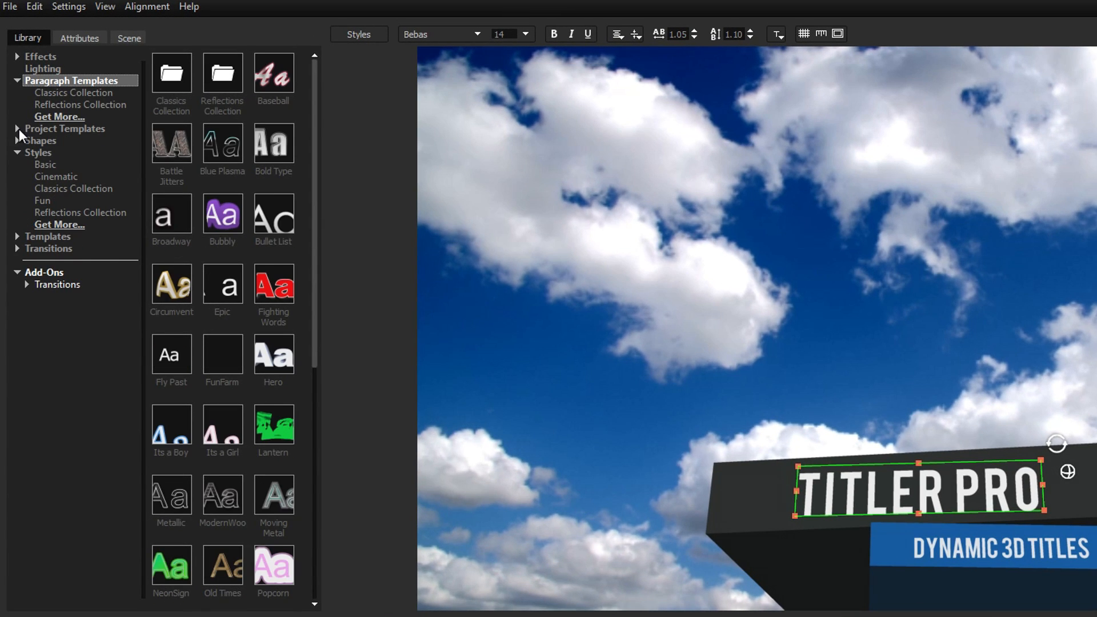
pyautogui.click(64, 129)
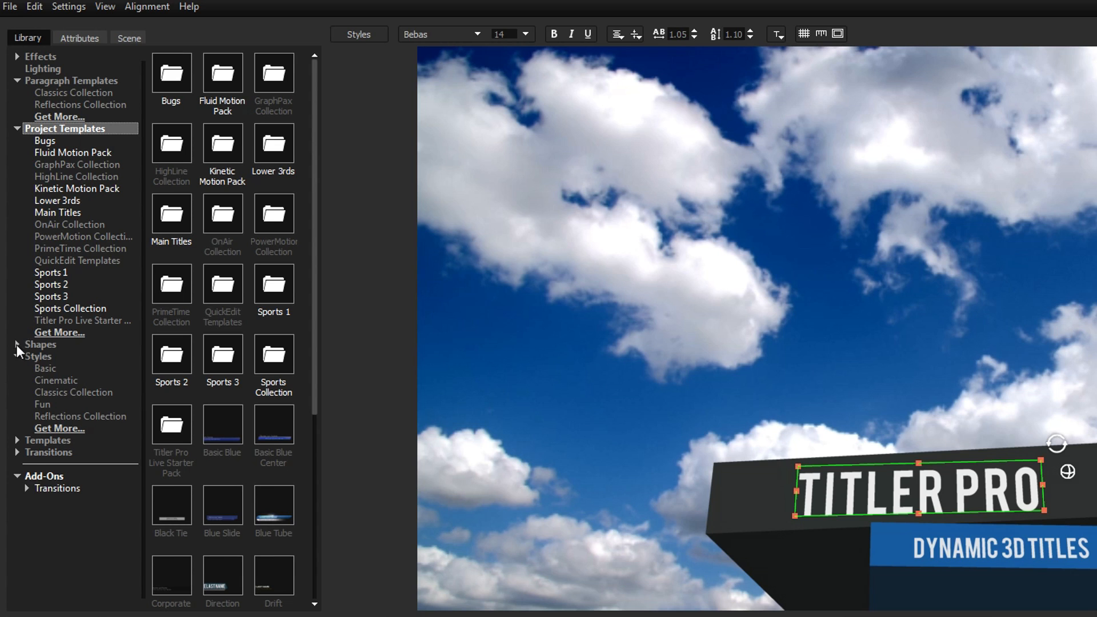
pyautogui.click(17, 344)
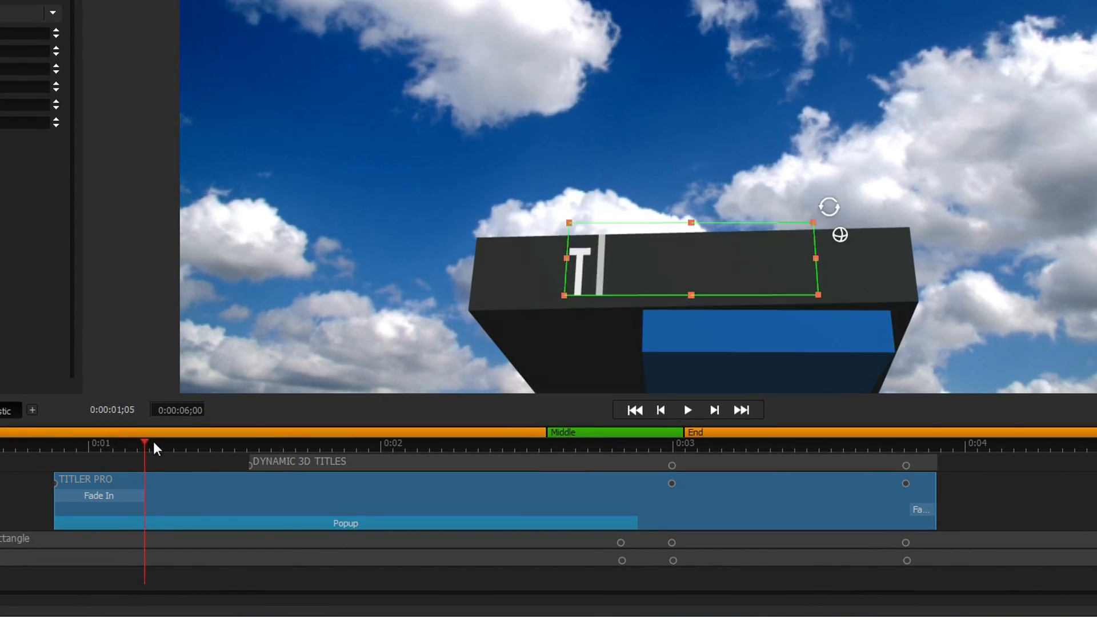
# Open the transition settings for the TITLER PRO layer
pyautogui.click(784, 442)
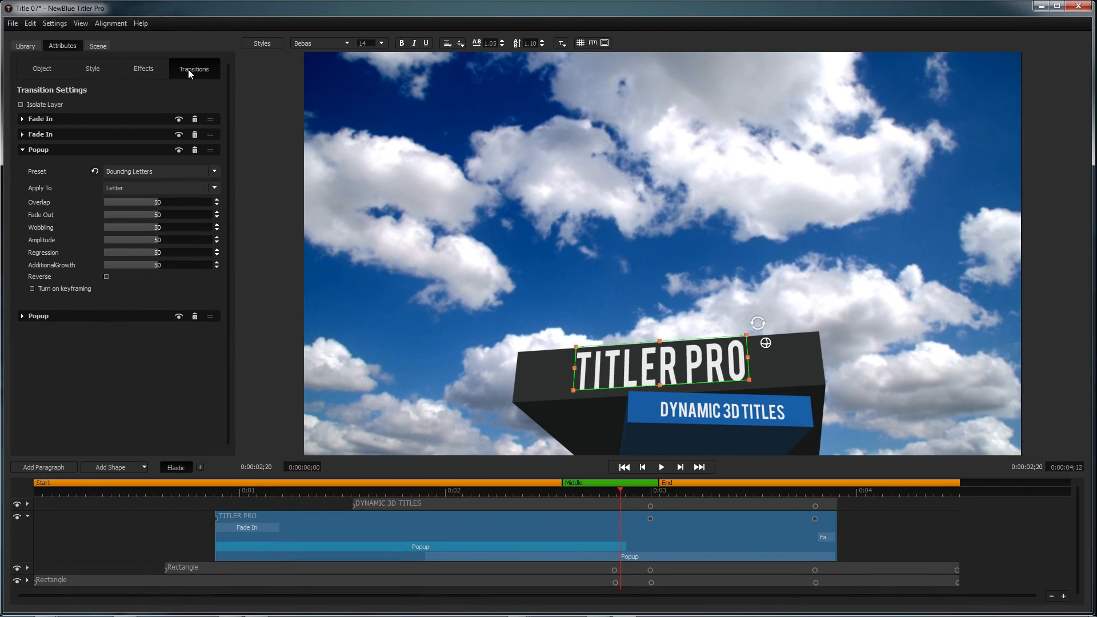
pyautogui.moveTo(177, 201)
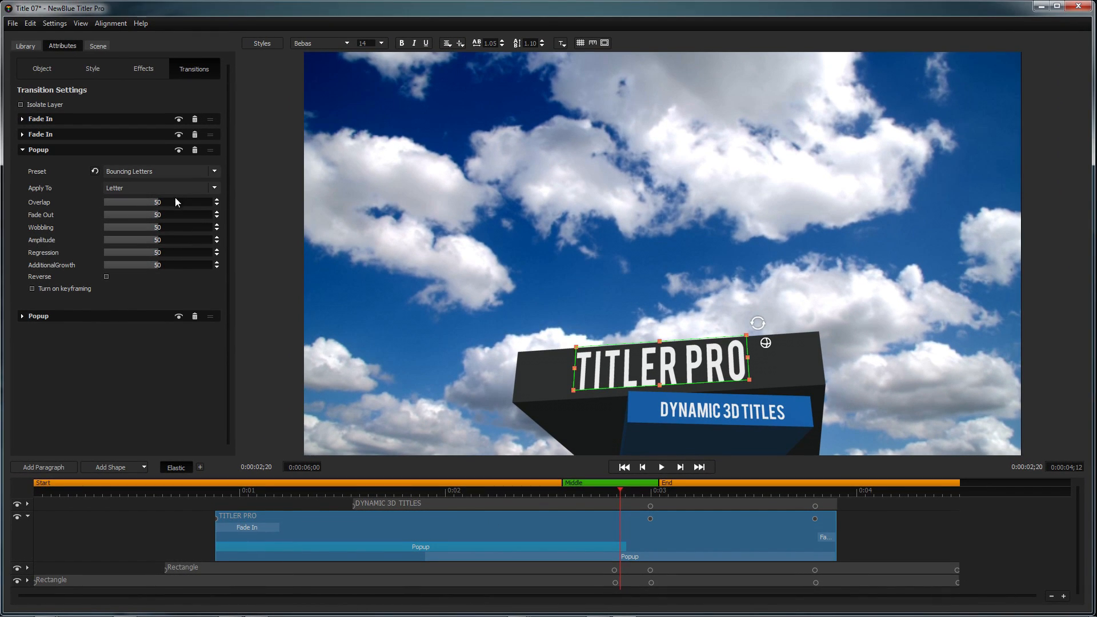
pyautogui.moveTo(214, 301)
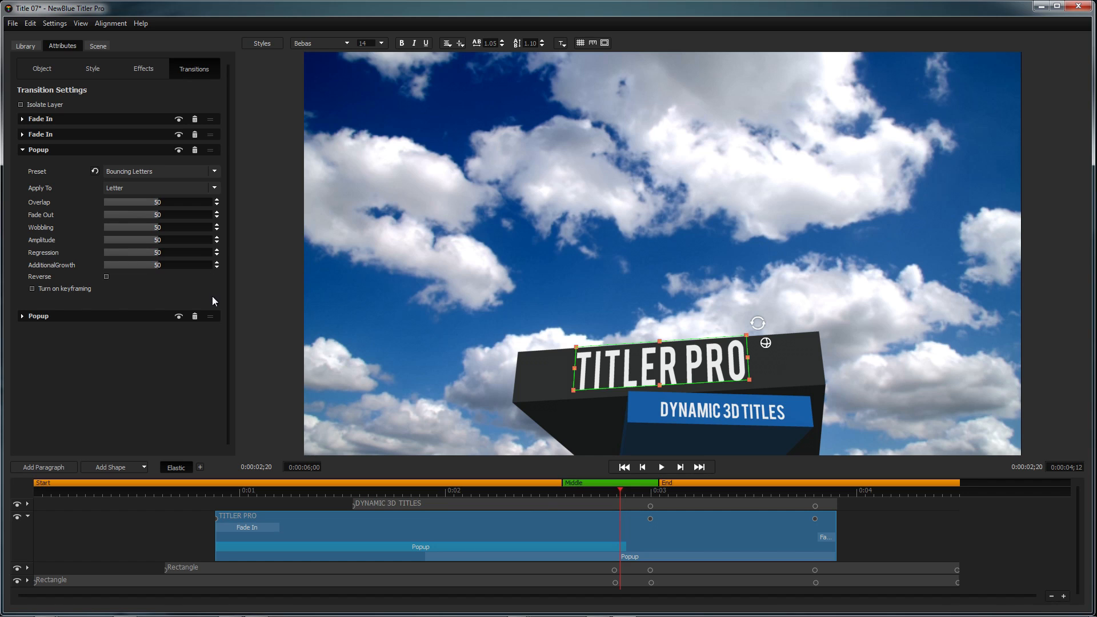
pyautogui.moveTo(478, 497)
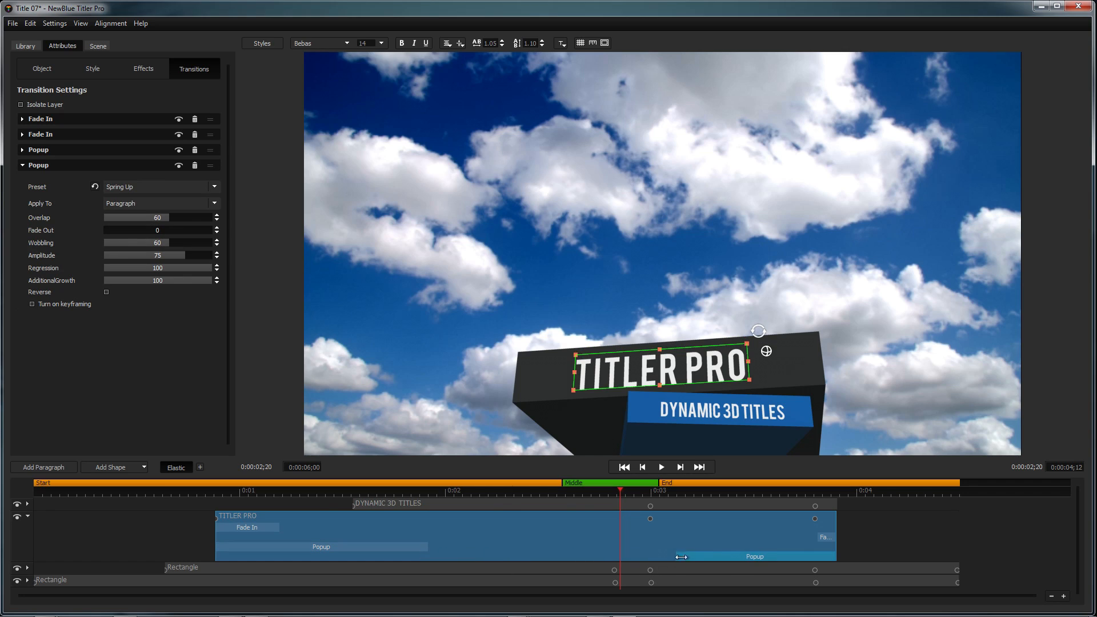
pyautogui.click(662, 467)
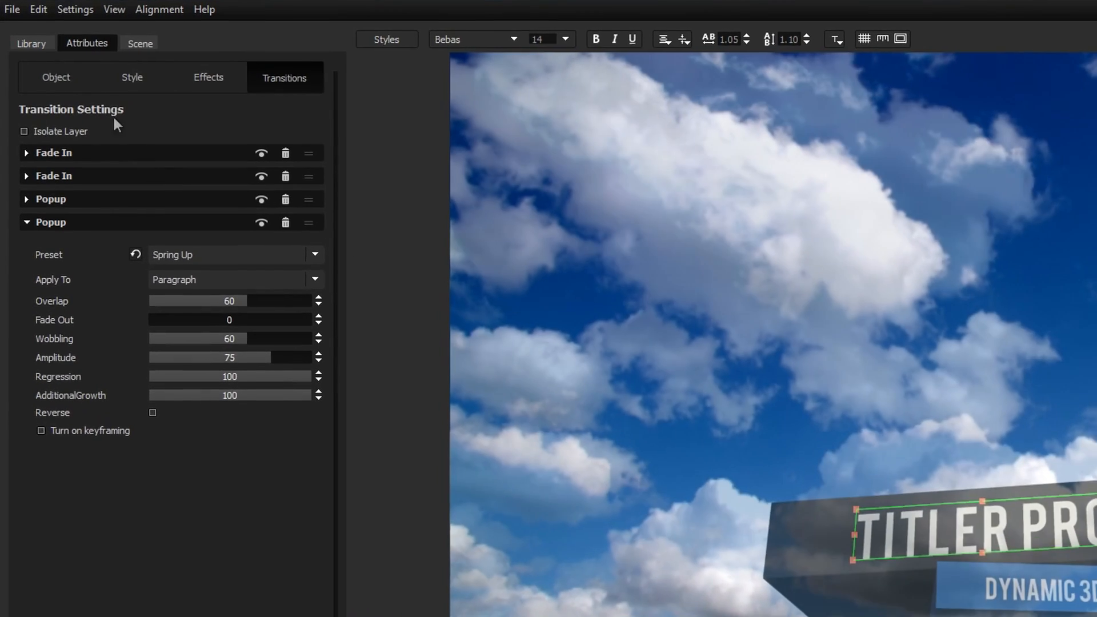
pyautogui.click(55, 77)
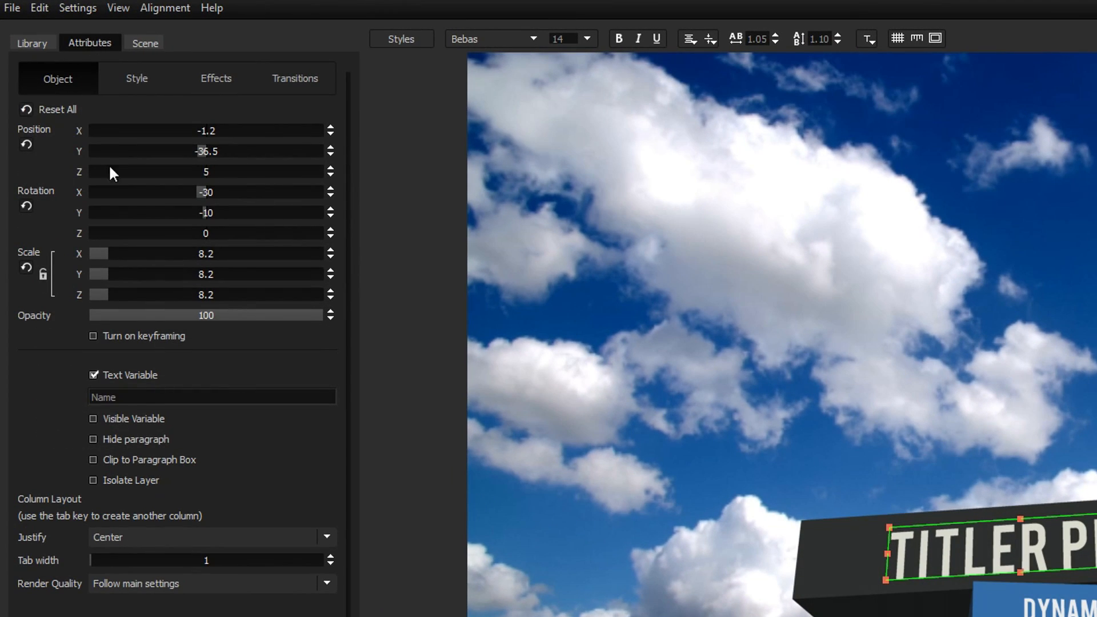
pyautogui.click(93, 335)
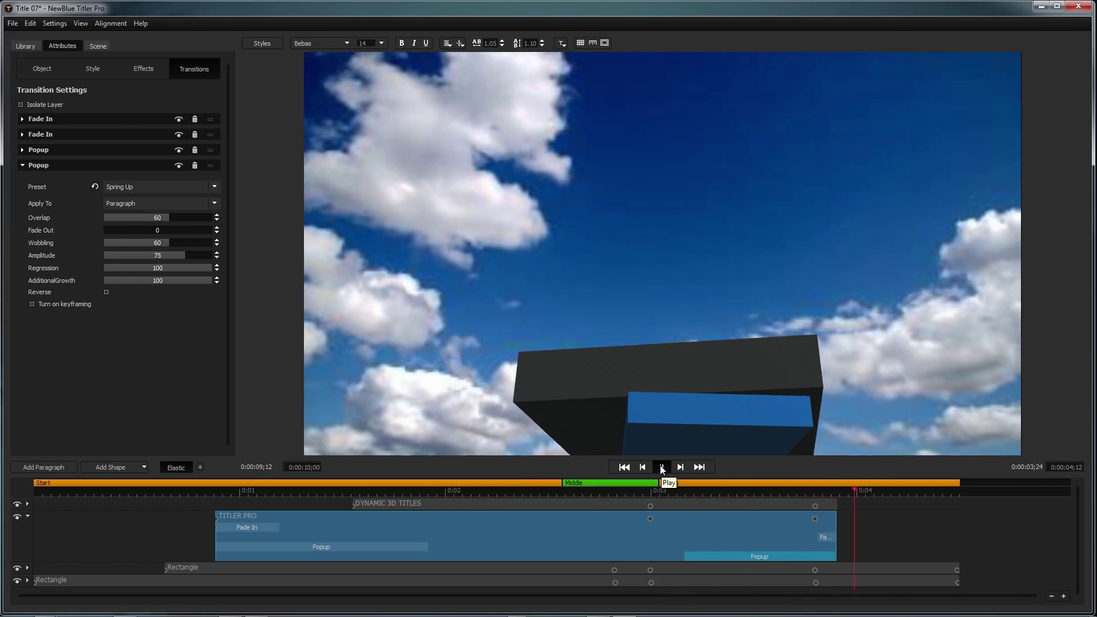
# Play the title animation preview and then stop it
pyautogui.click(661, 466)
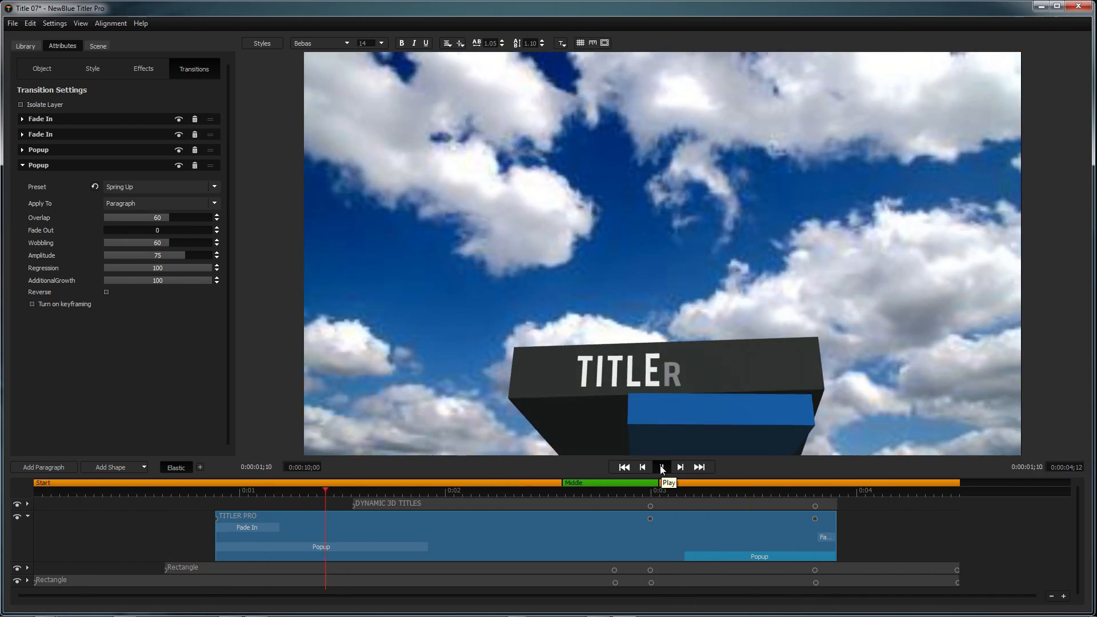
pyautogui.click(661, 467)
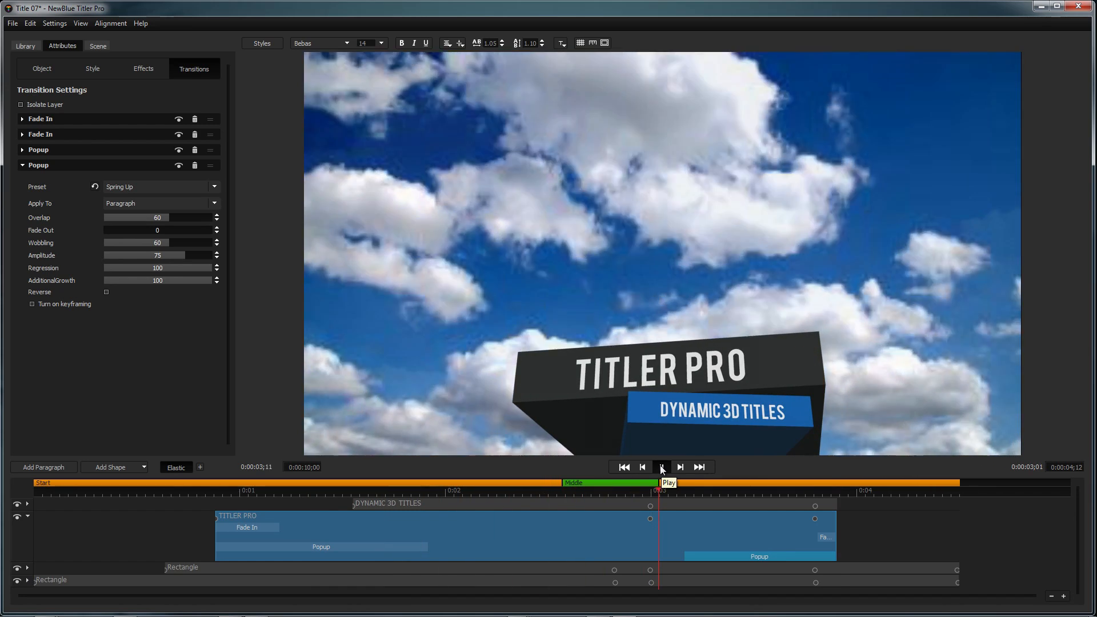
pyautogui.click(660, 466)
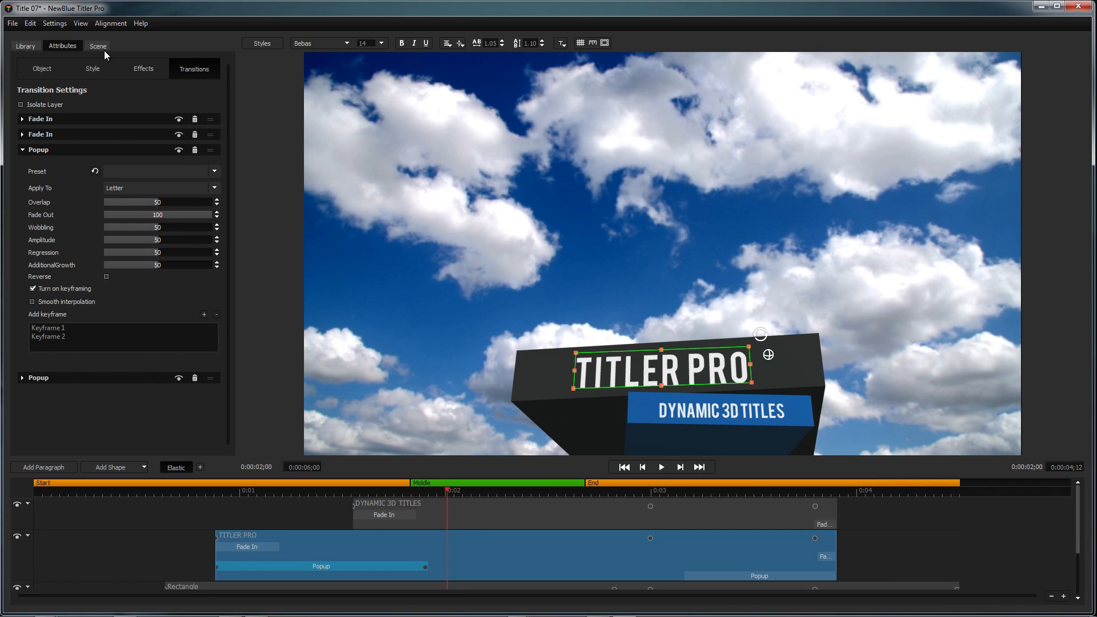
# Enable Light 1 keyframing, close Titler Pro keeping changes, and play the EDIUS sequence
pyautogui.click(100, 45)
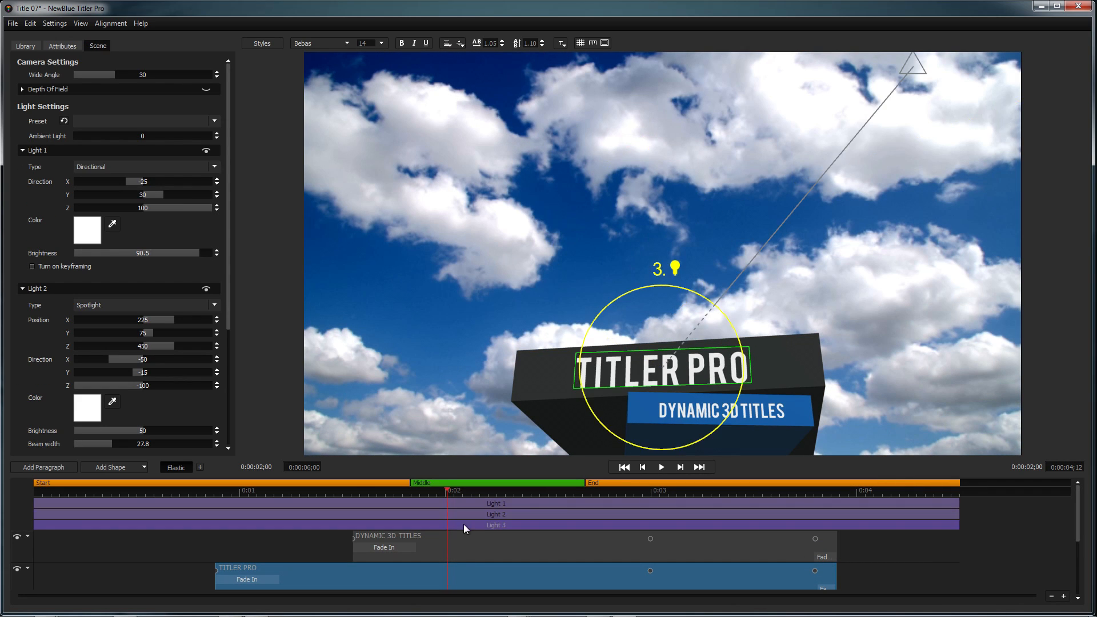
pyautogui.click(32, 266)
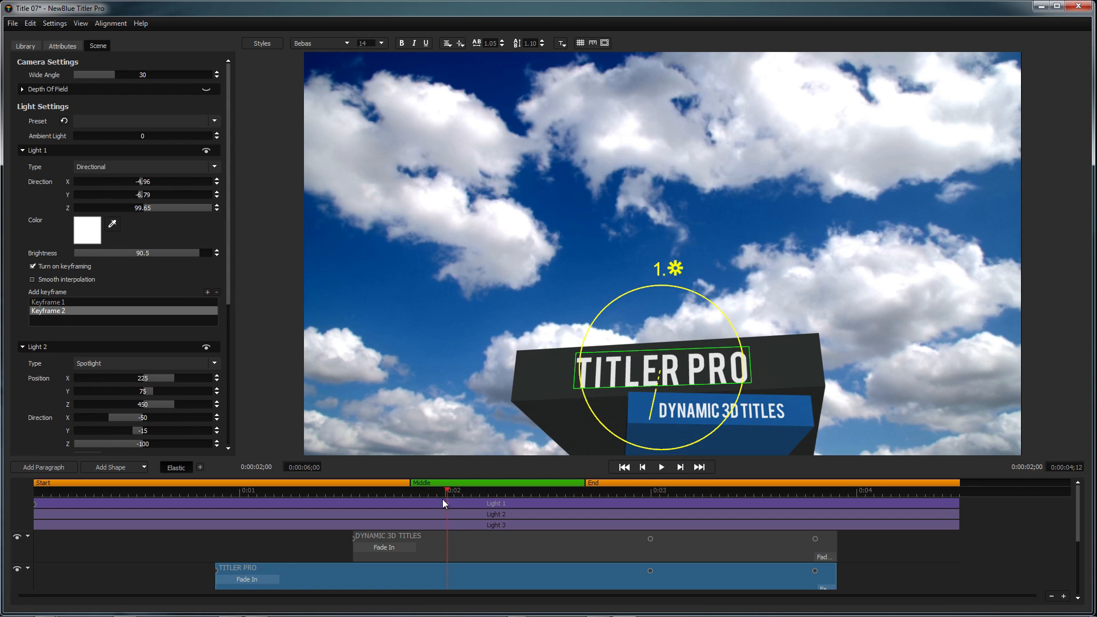
pyautogui.moveTo(448, 478)
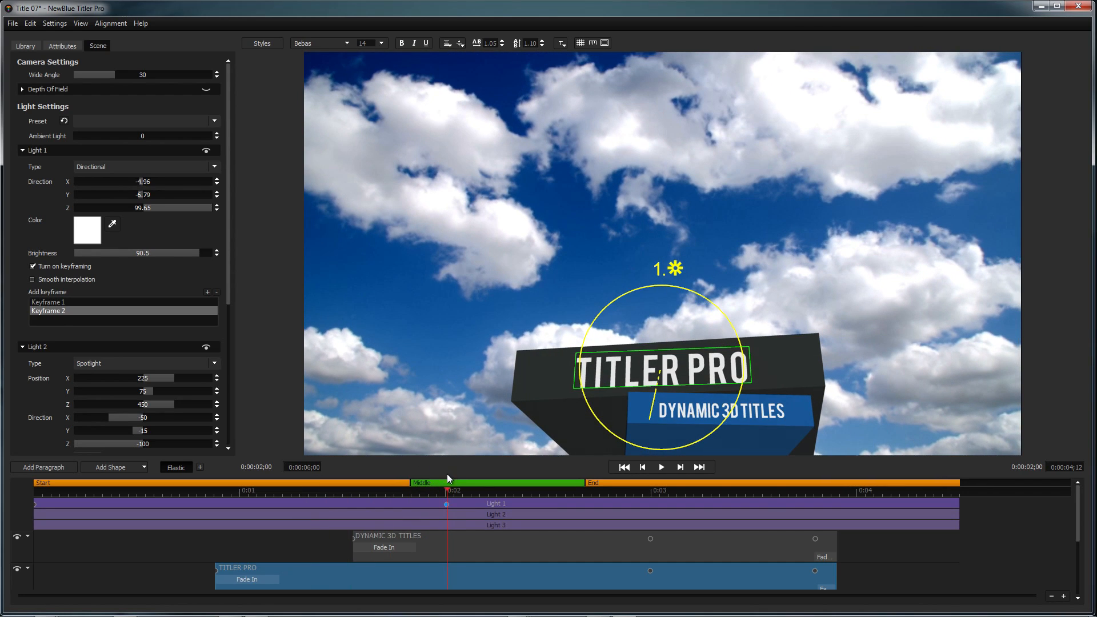
pyautogui.click(1078, 10)
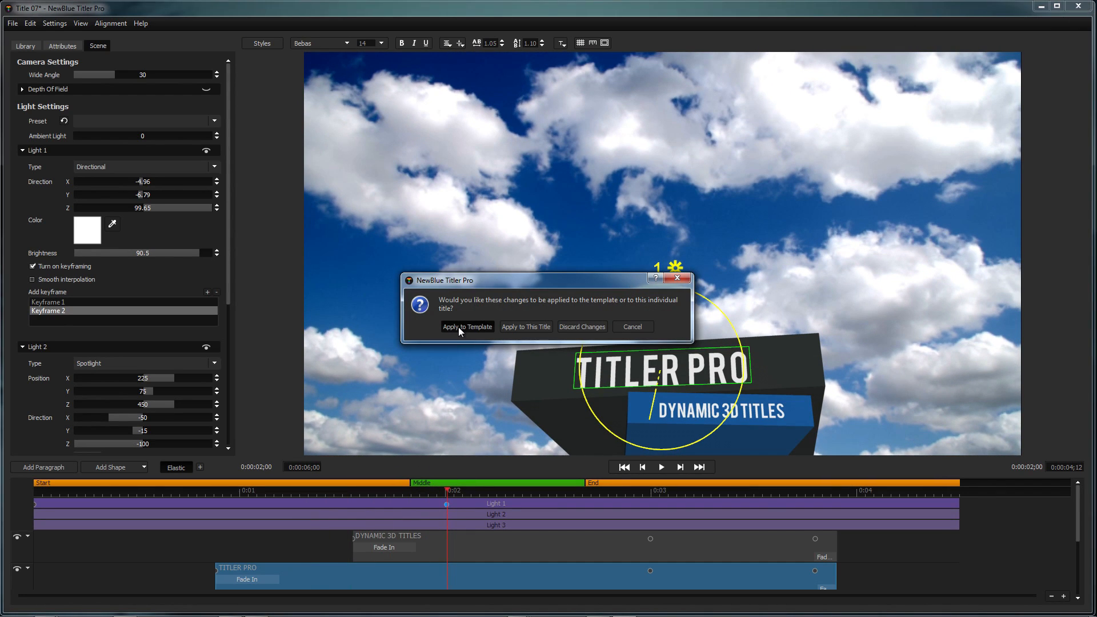
pyautogui.click(525, 327)
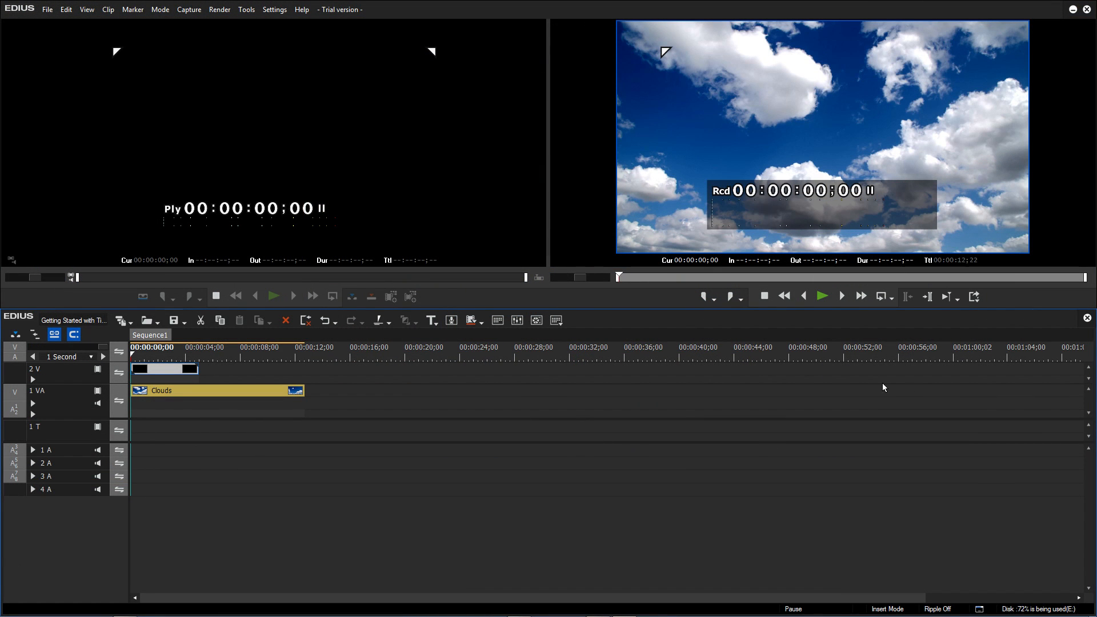
pyautogui.click(821, 296)
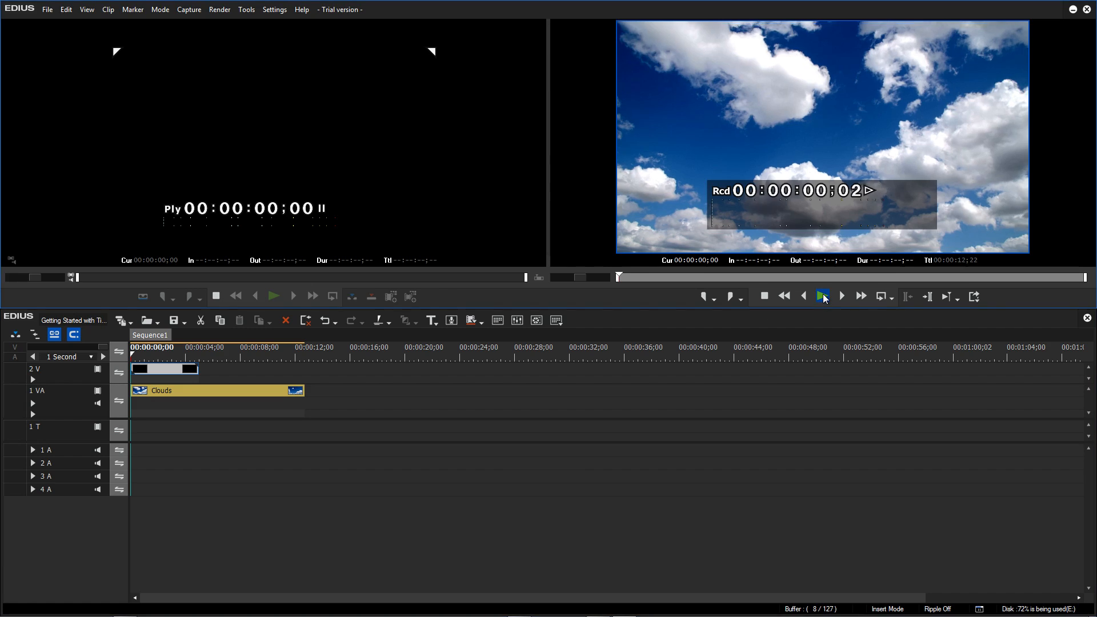